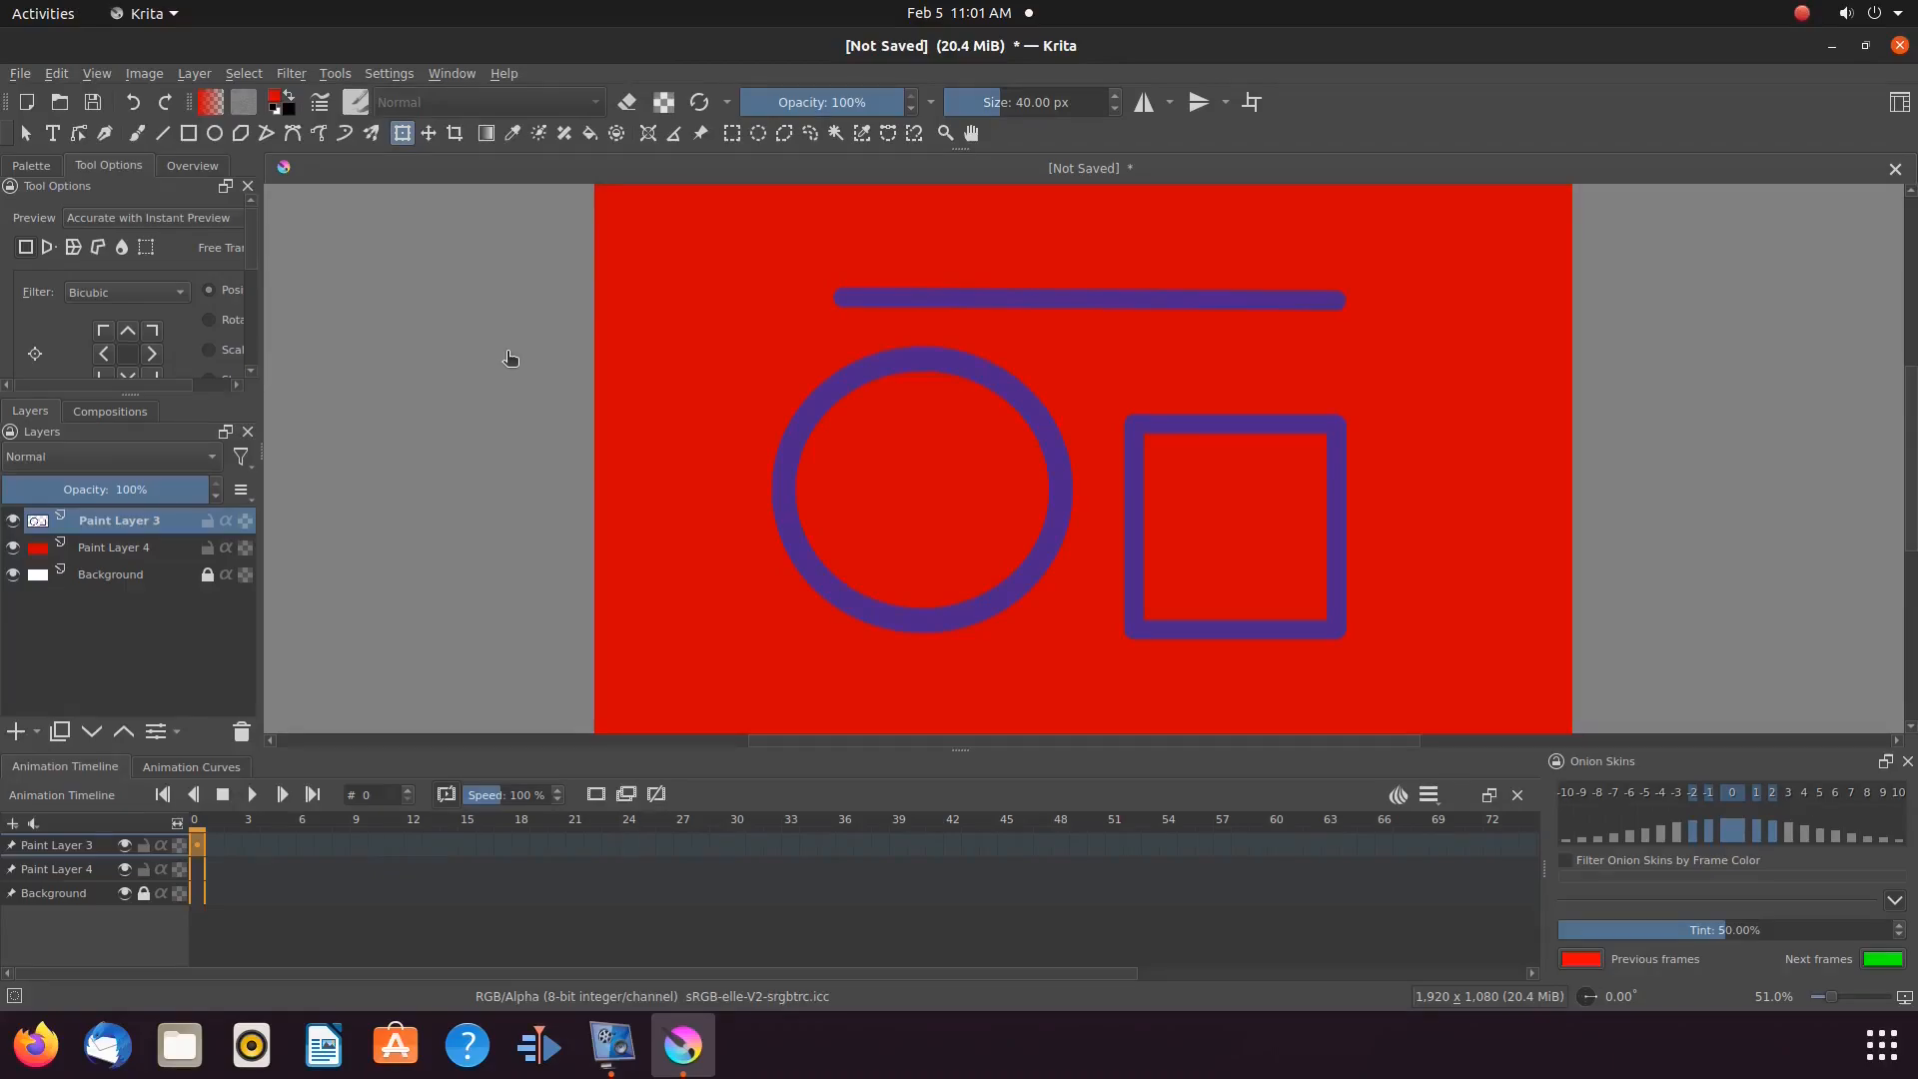
mouse_move(461, 340)
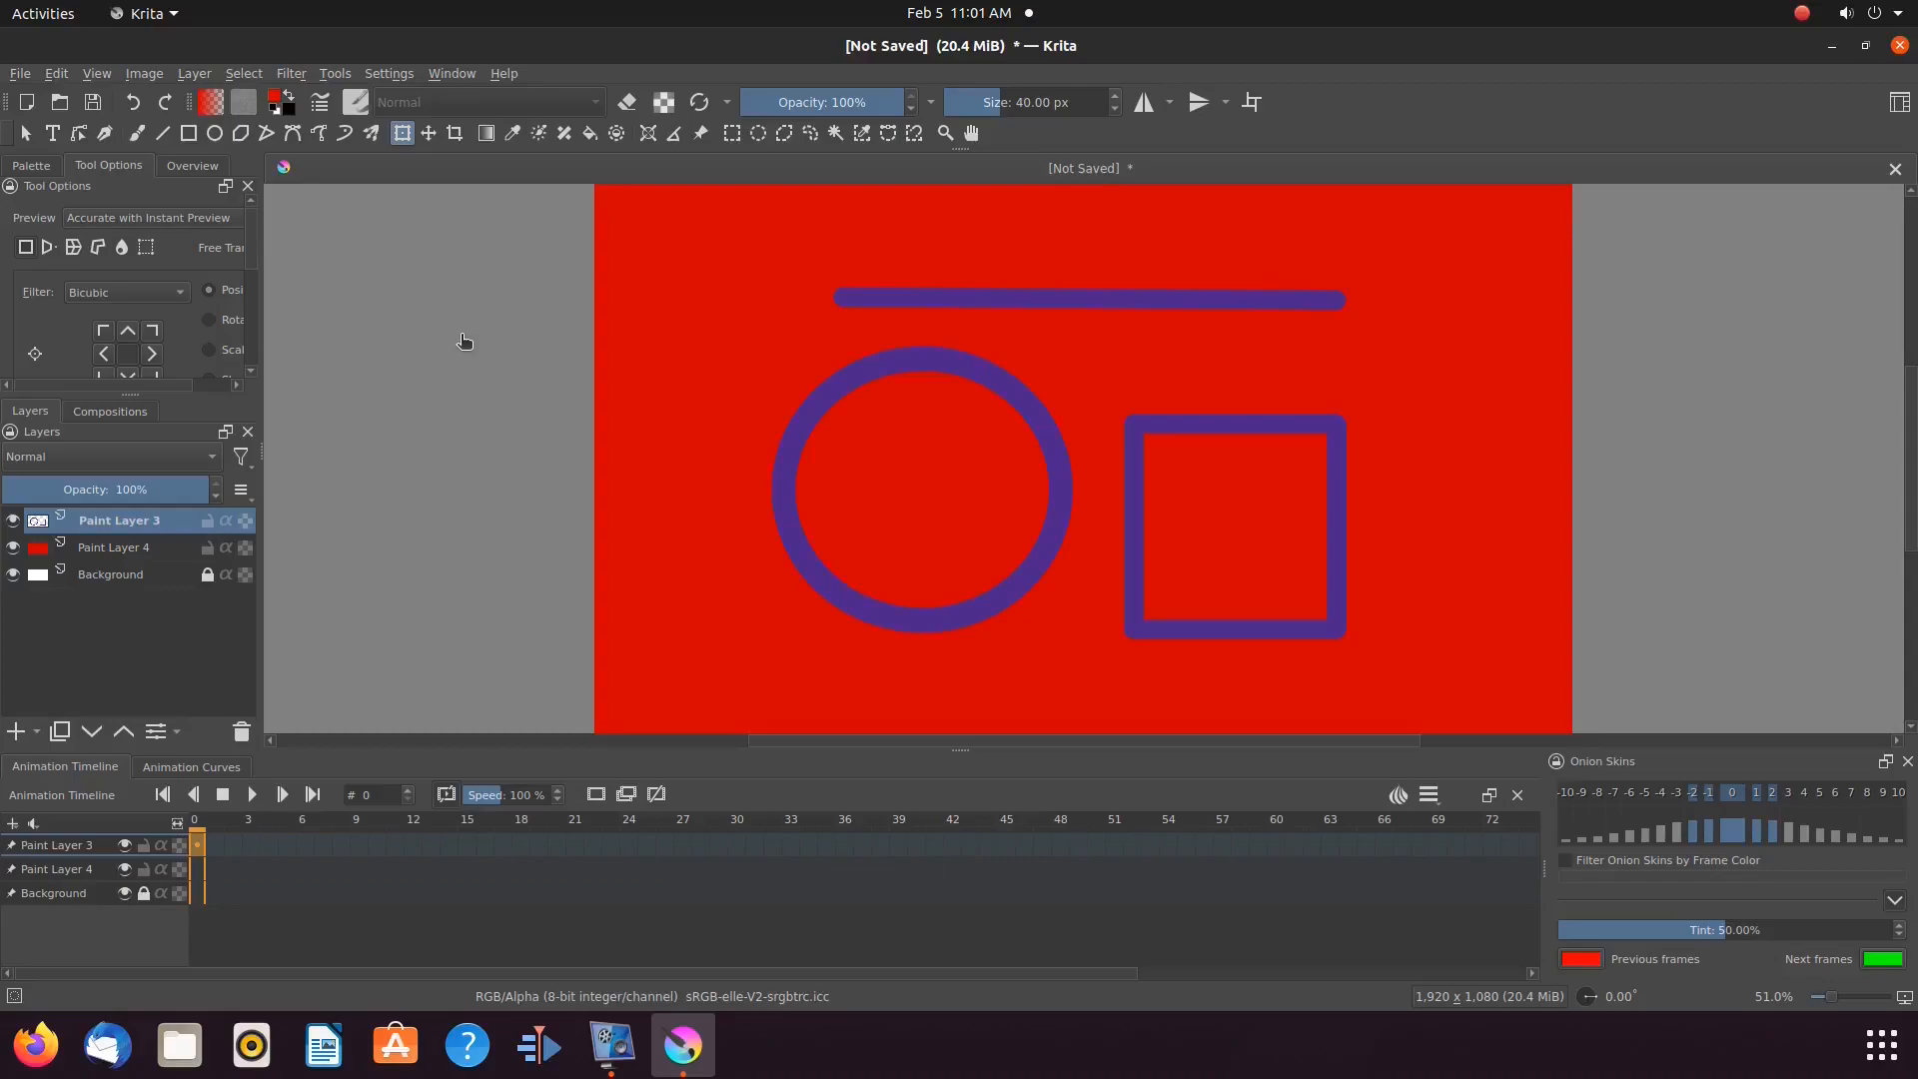
Activate the Measure tool and expand the length-unit list, from millimeters to pixels
left_click(140, 134)
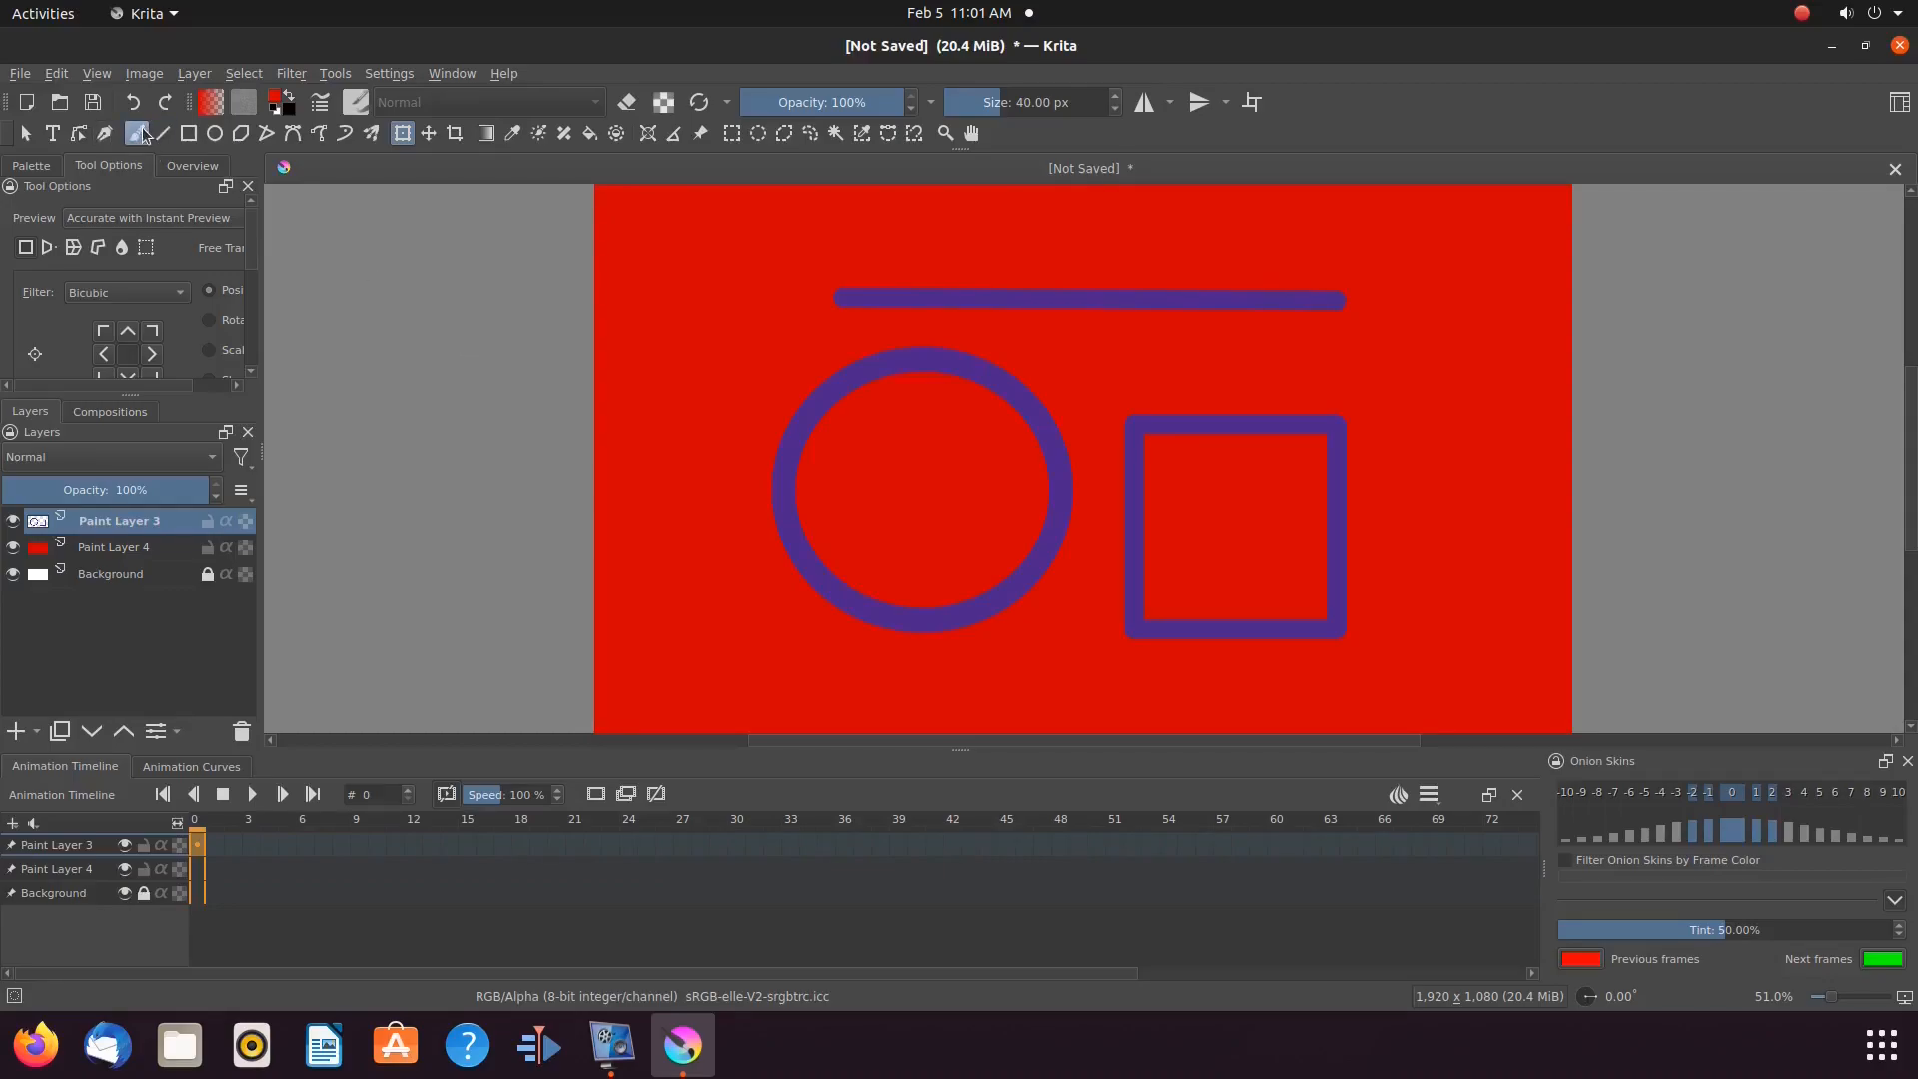
mouse_move(140, 132)
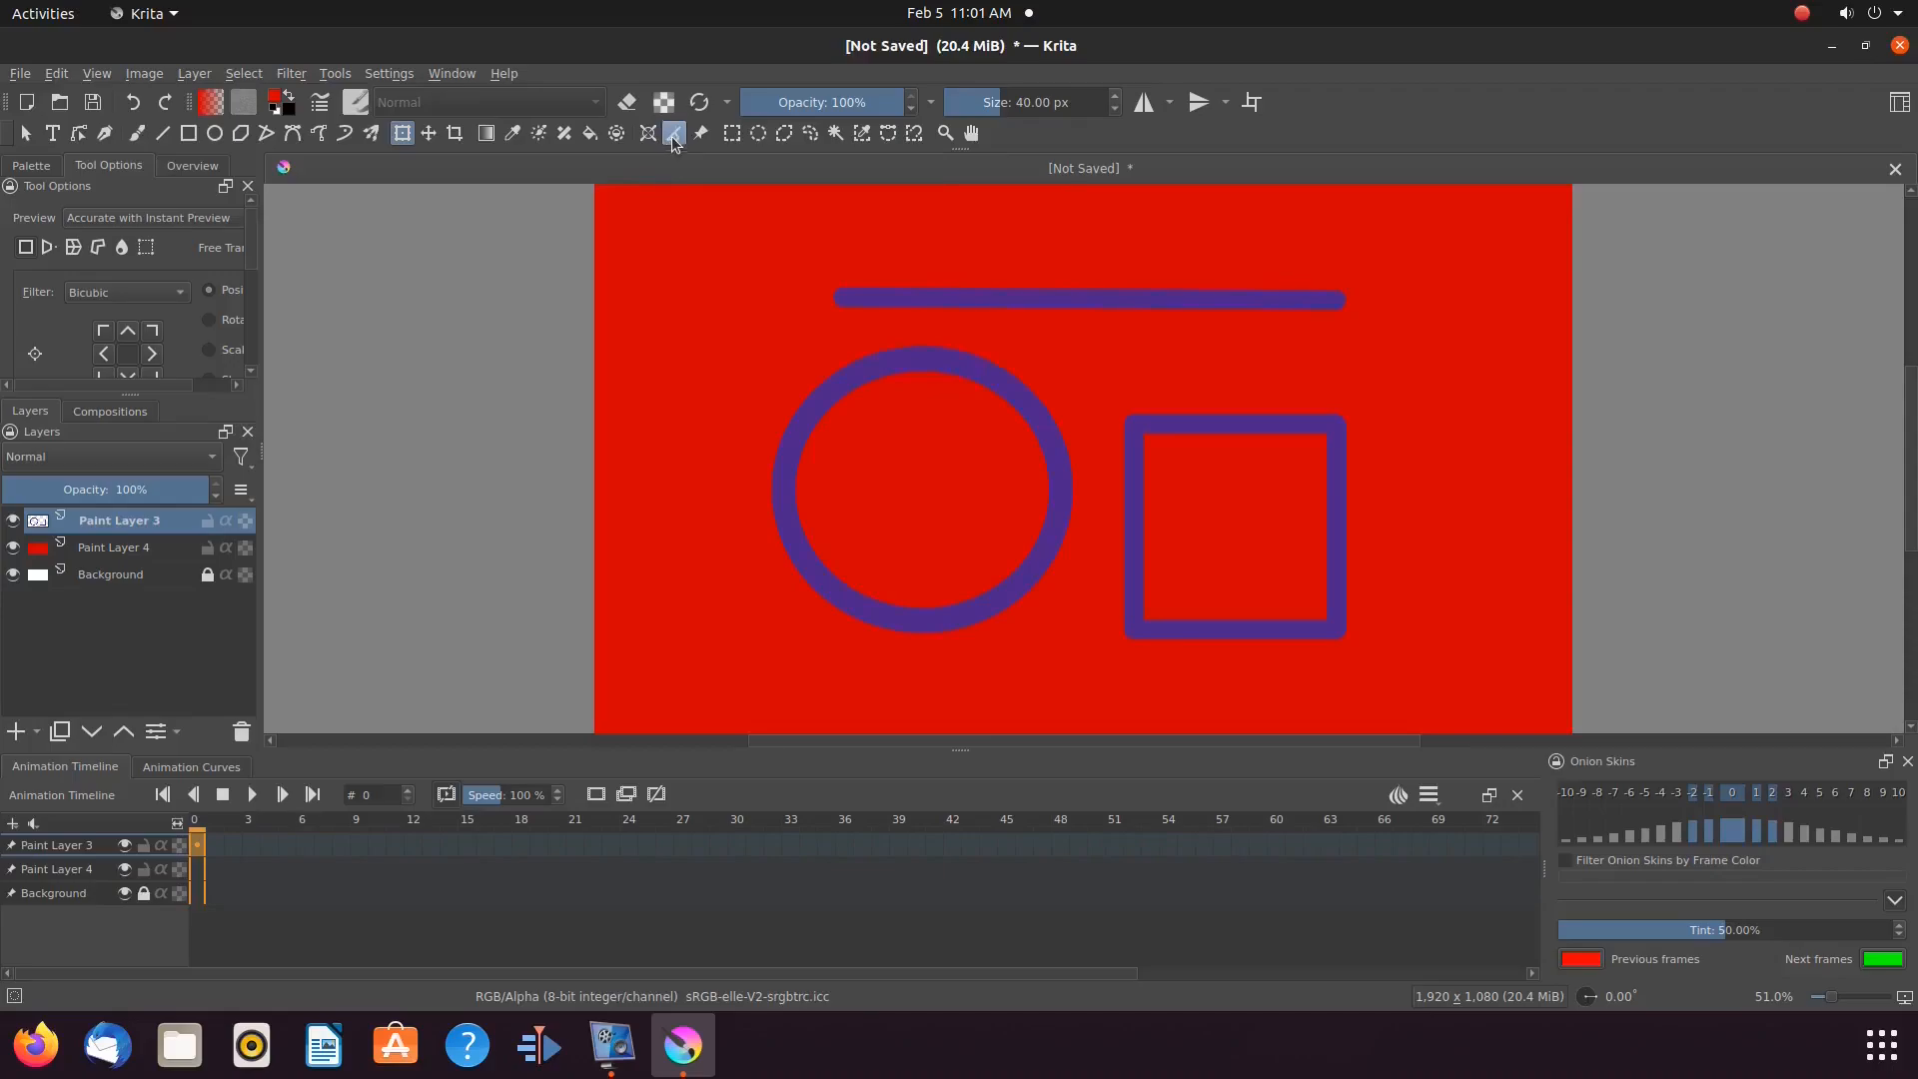
mouse_move(673, 134)
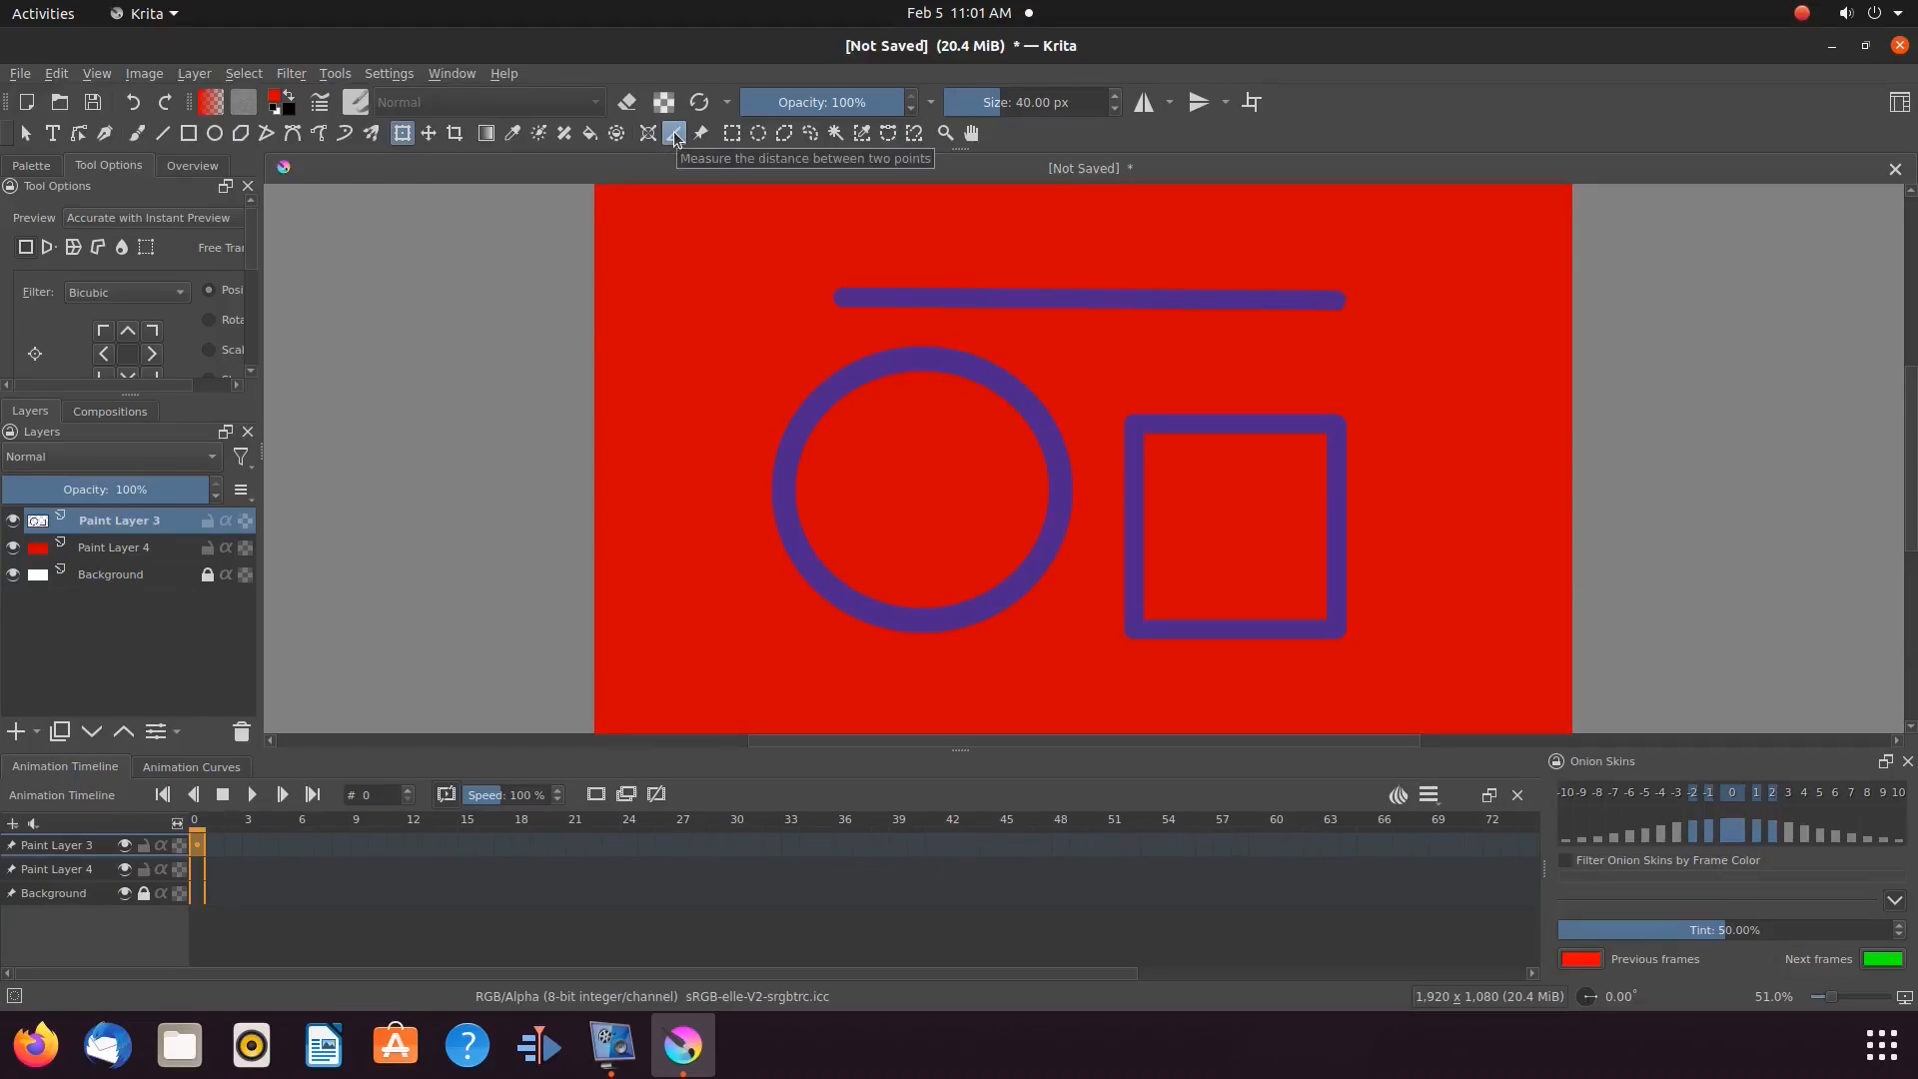
left_click(673, 132)
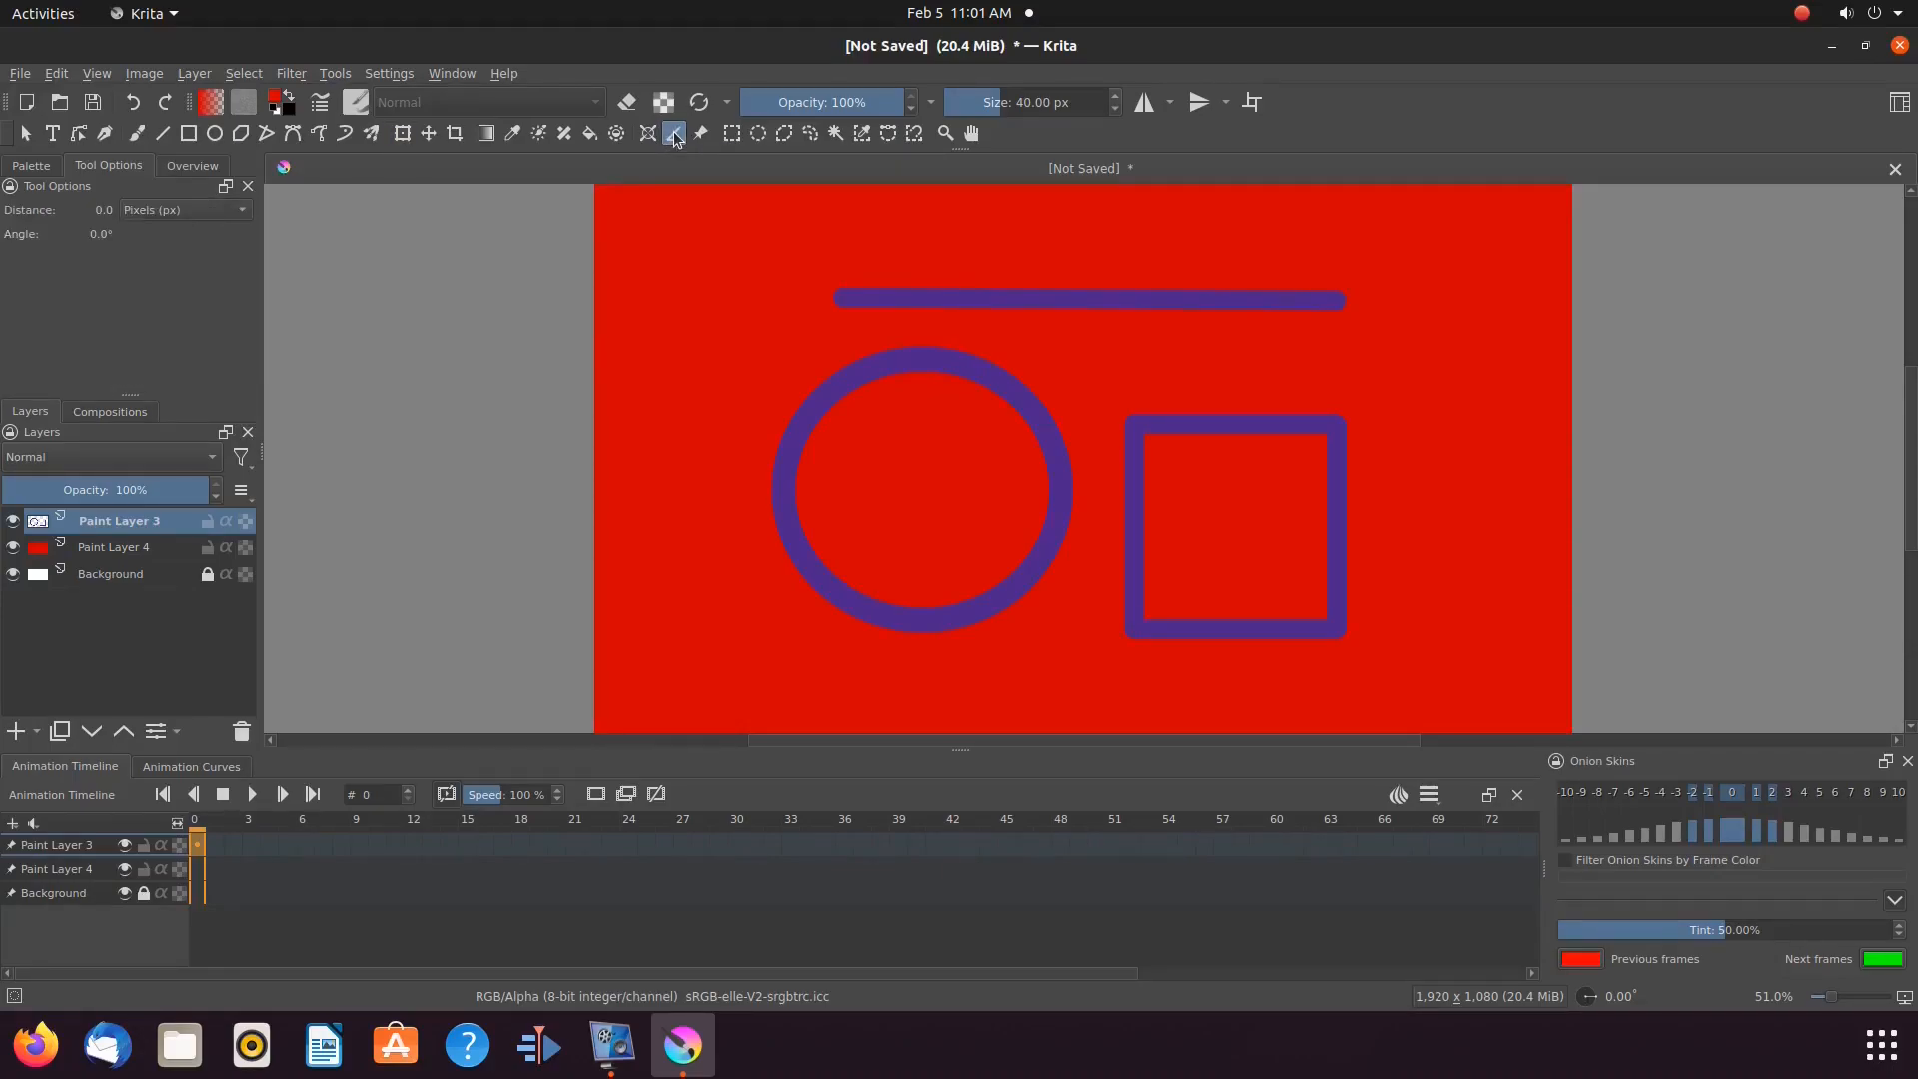
left_click(673, 134)
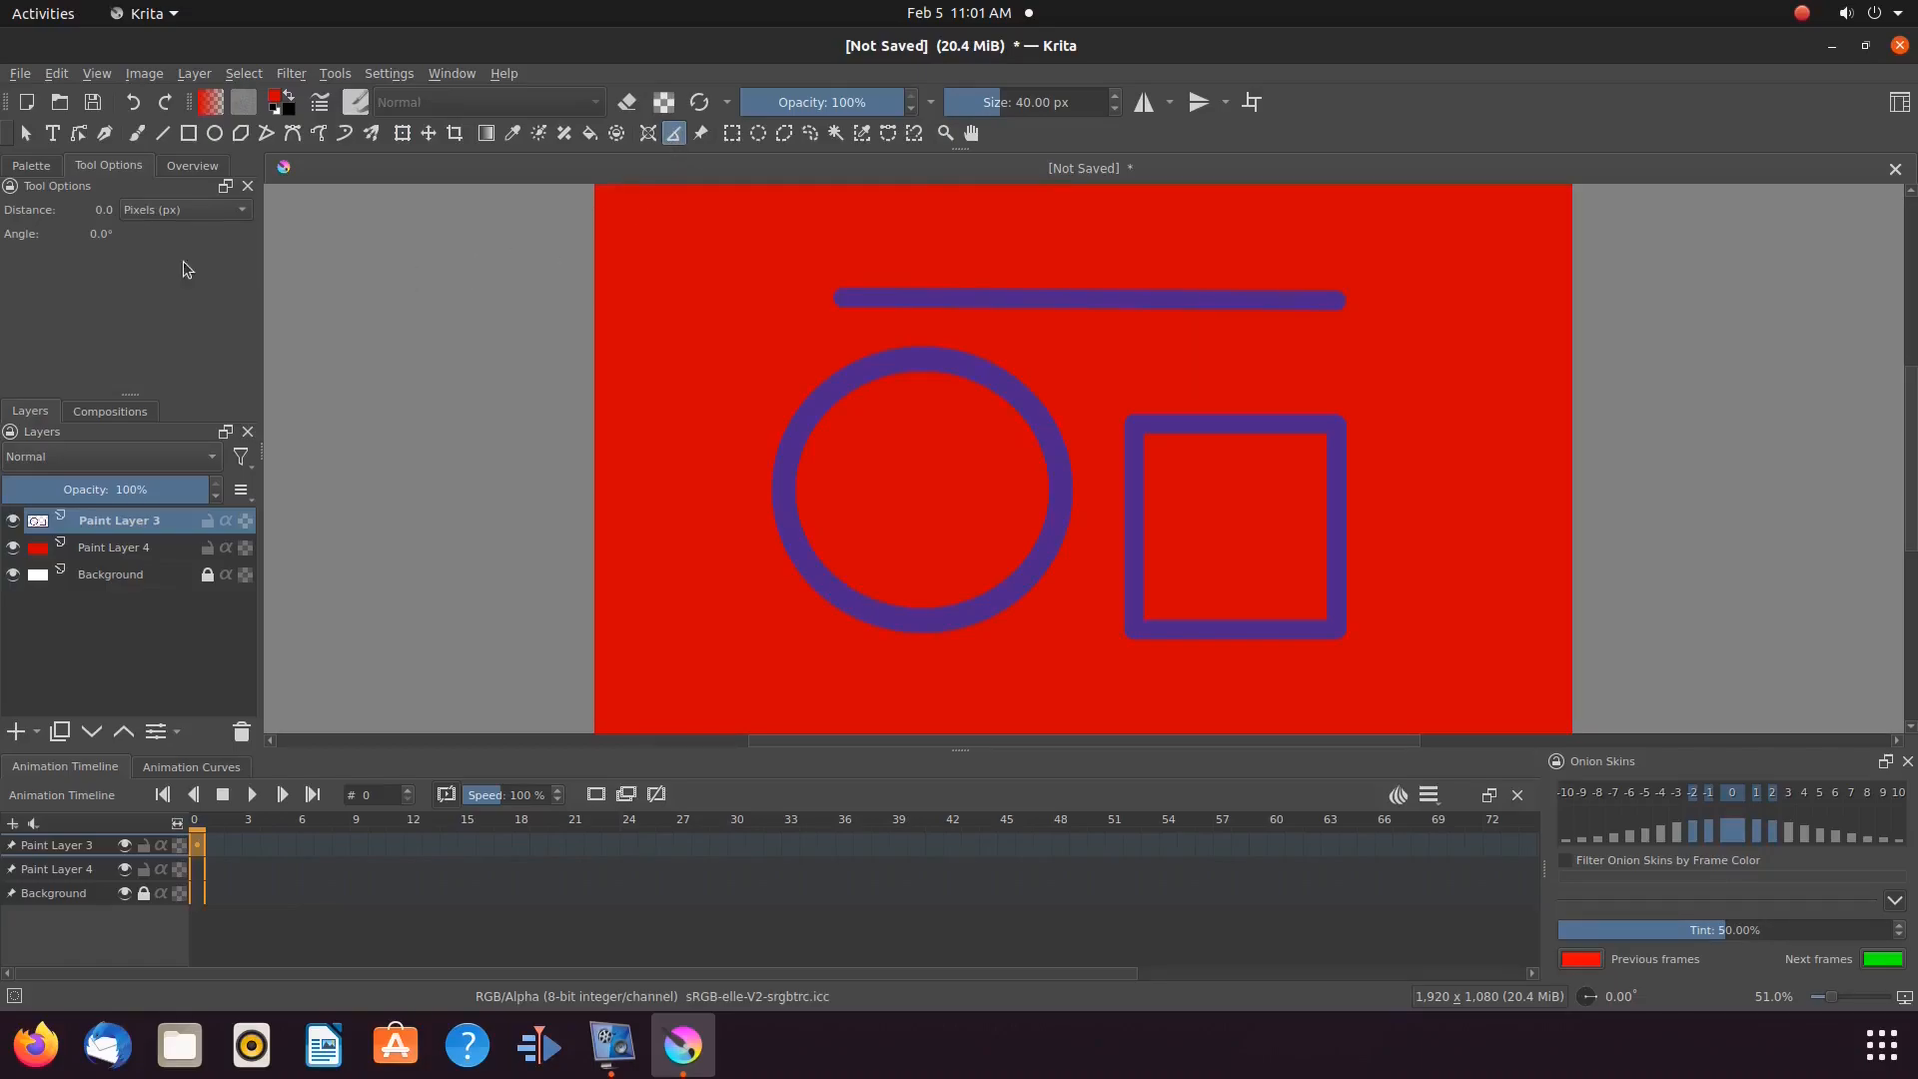
mouse_move(107, 242)
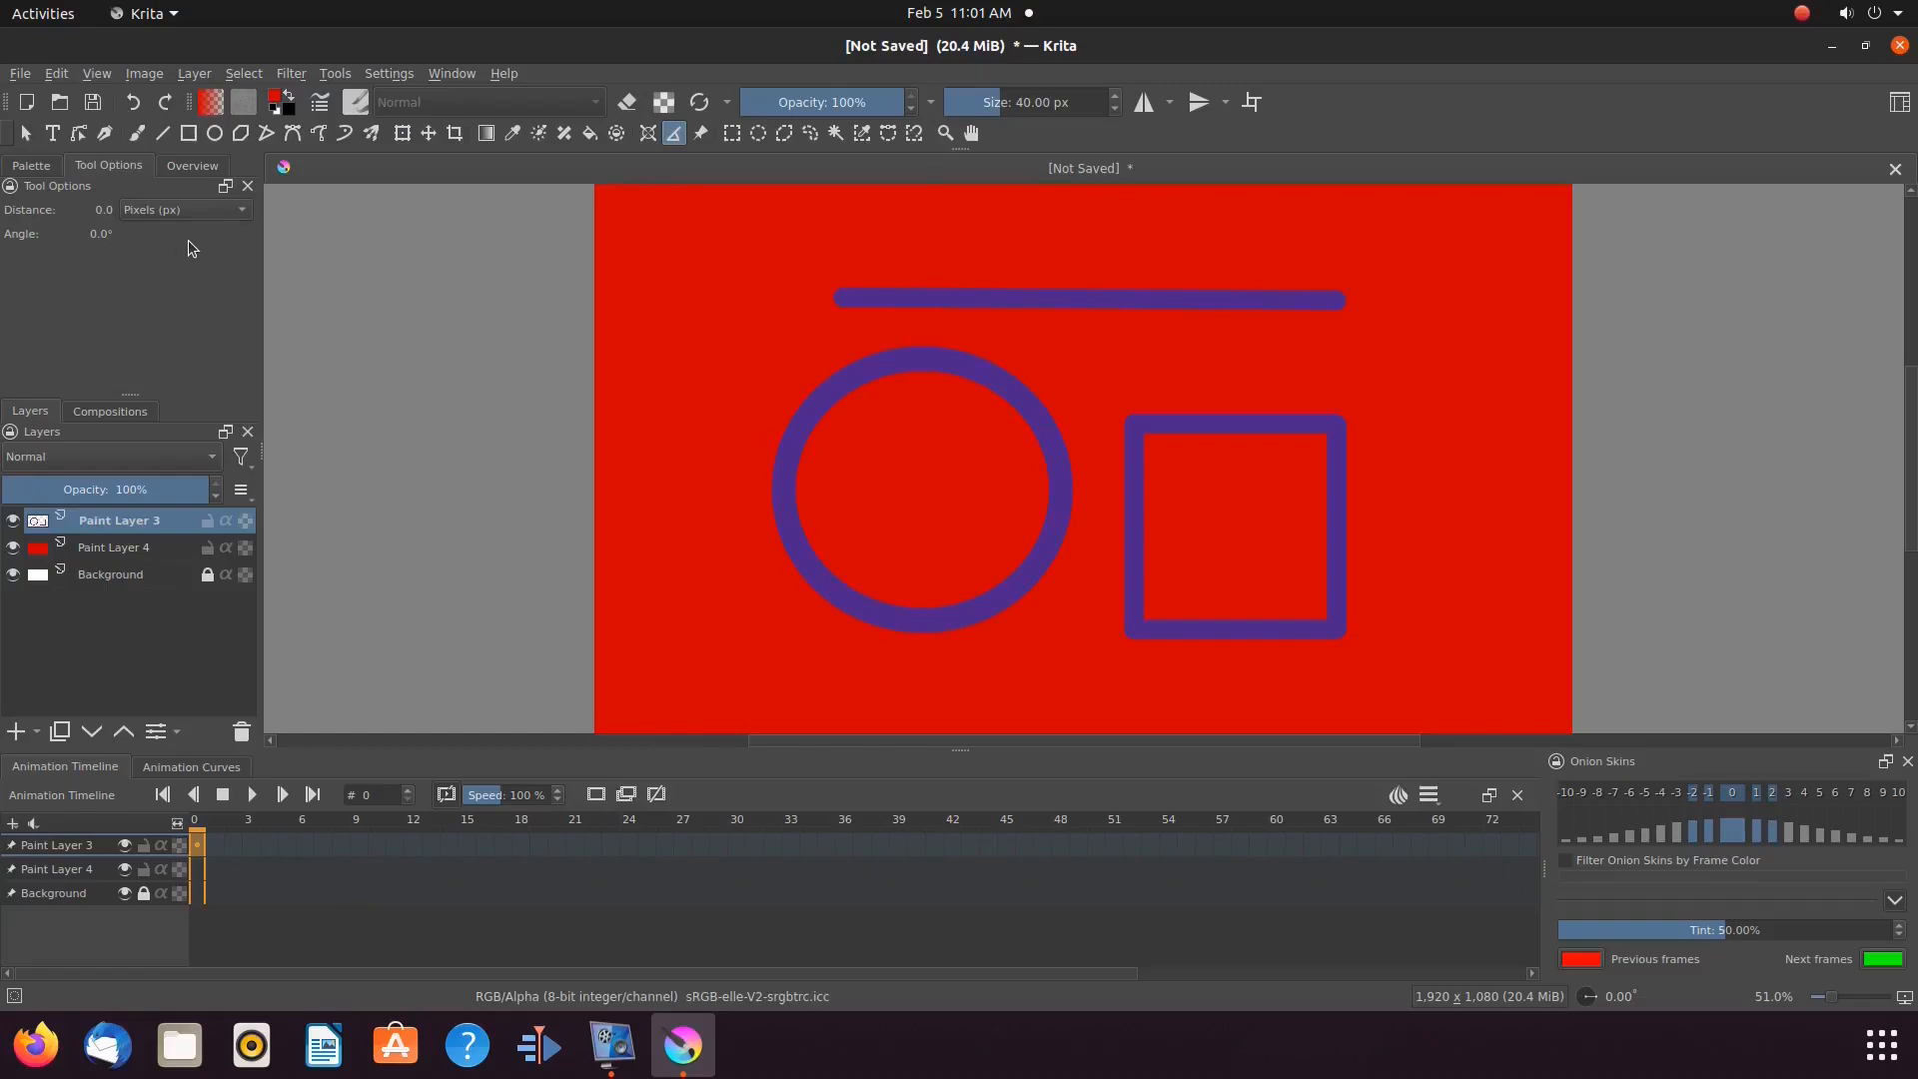
mouse_move(257, 222)
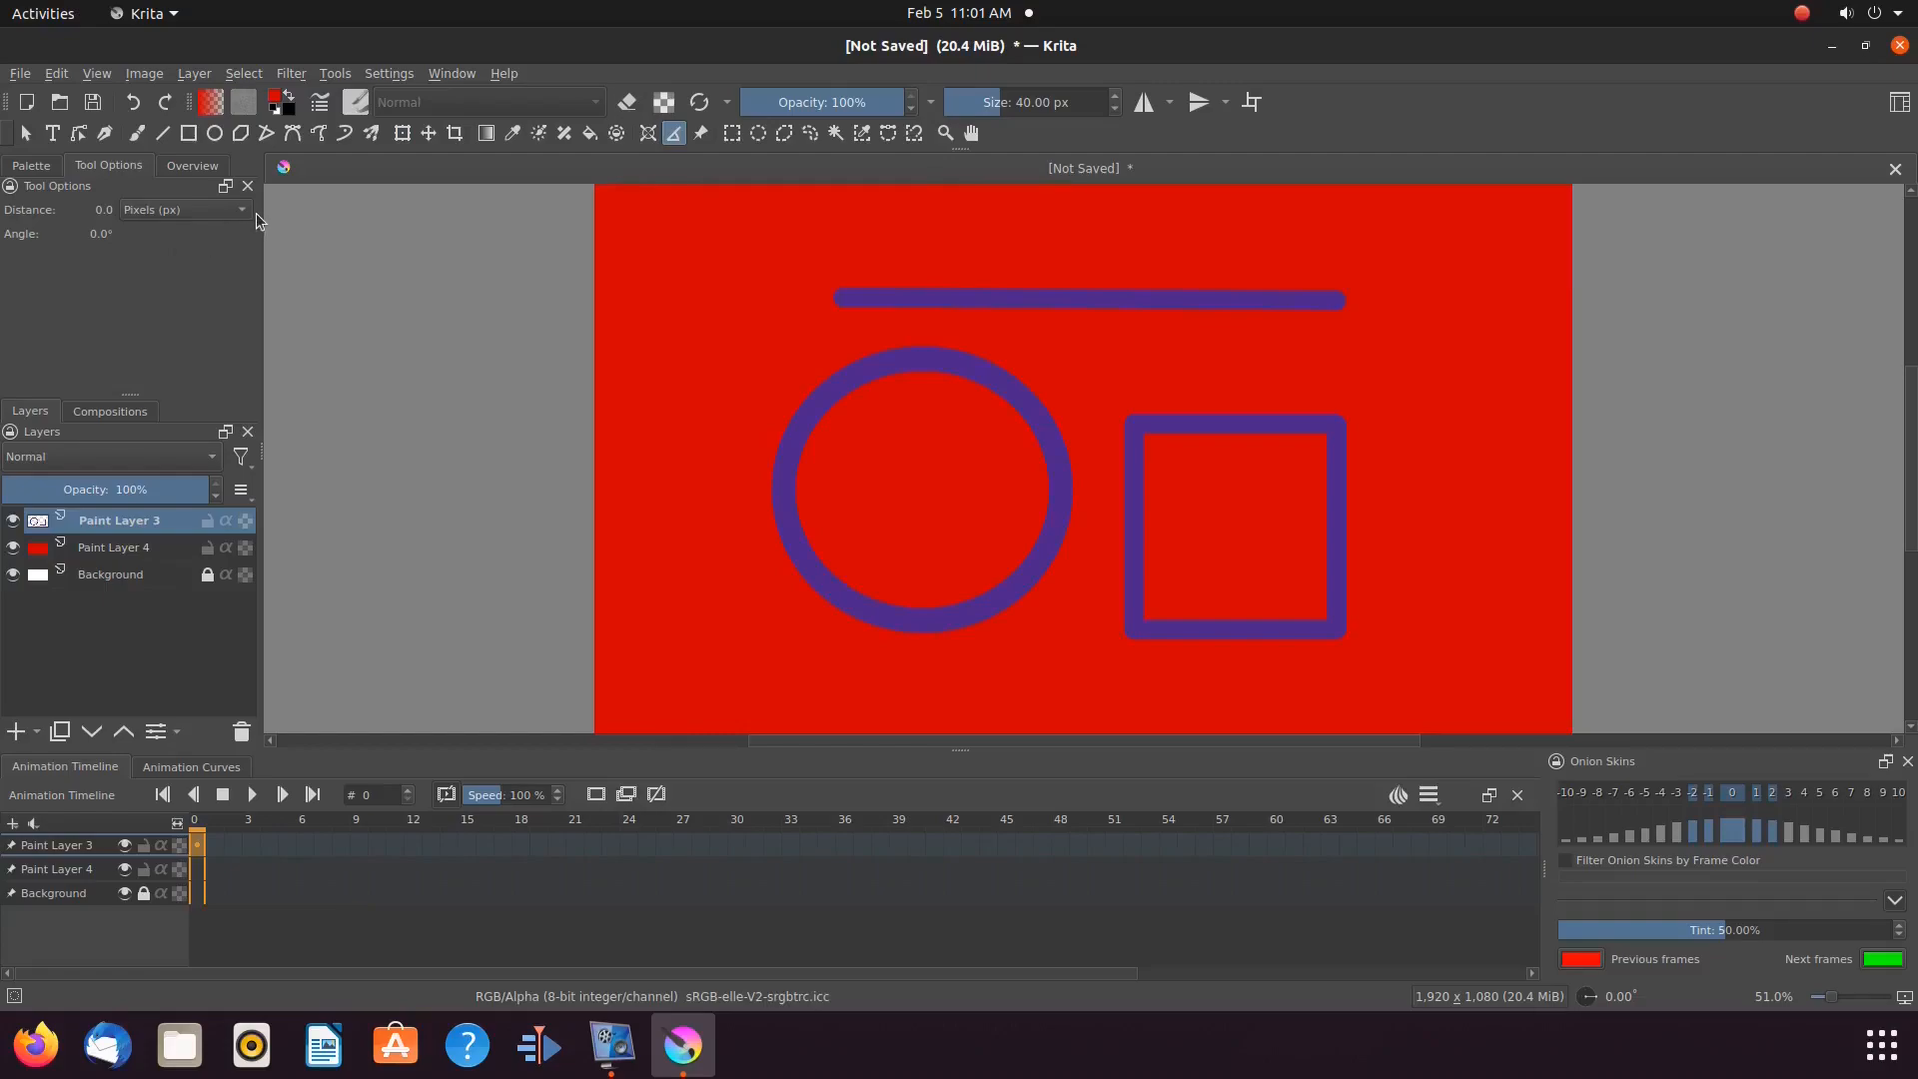
left_click(184, 209)
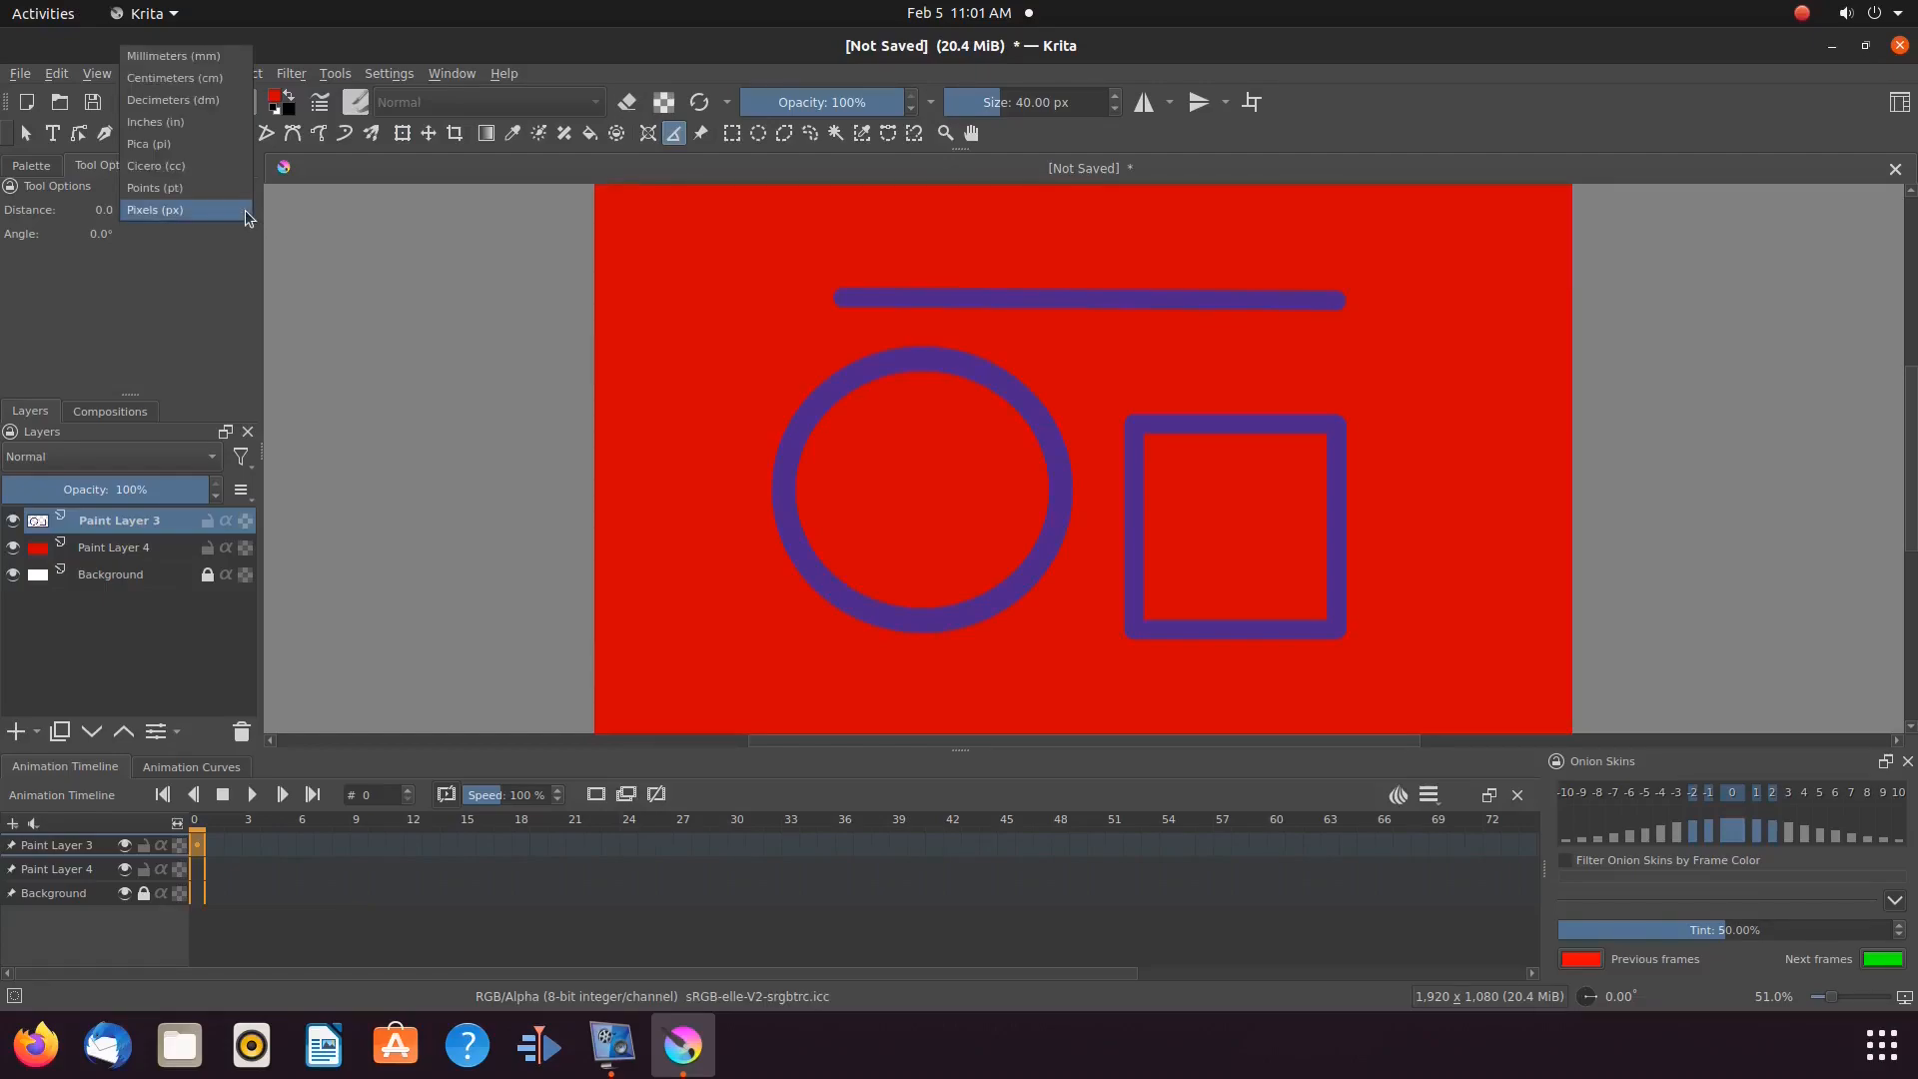
mouse_move(182, 100)
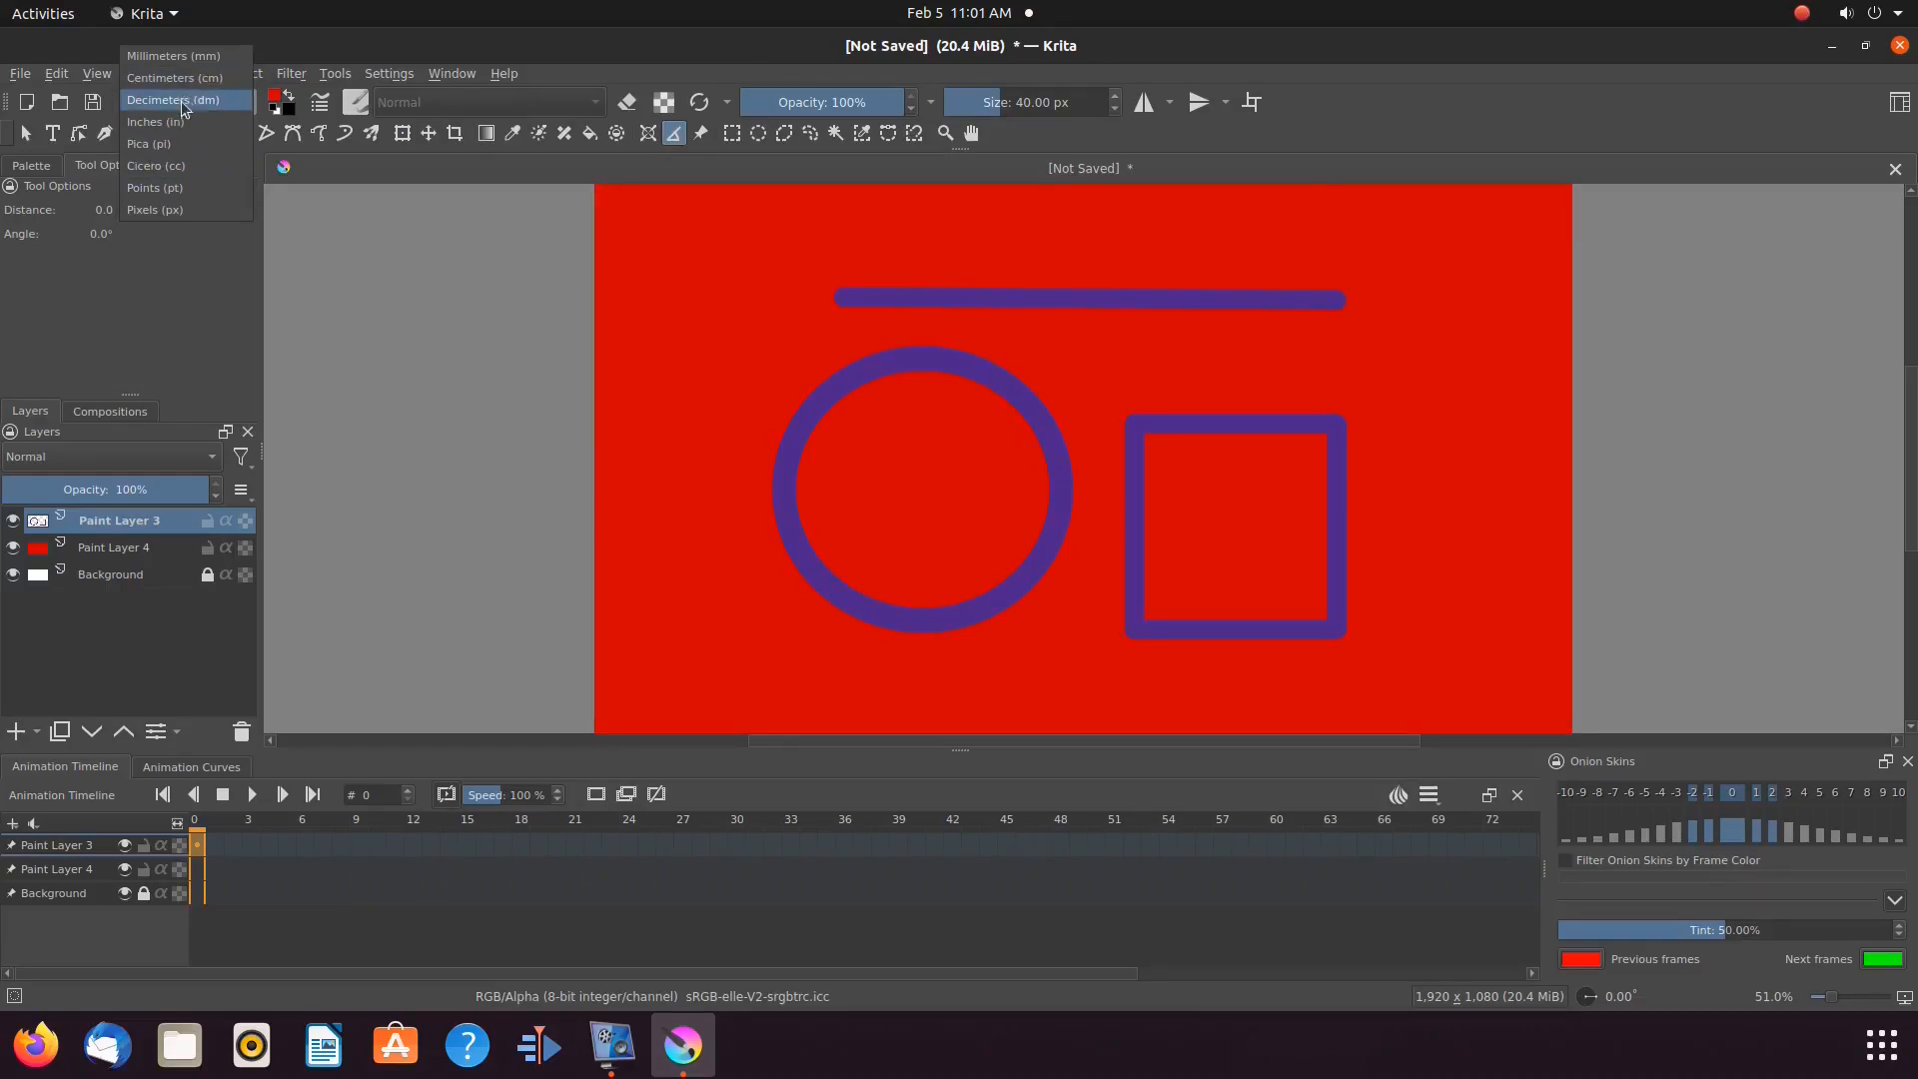
mouse_move(160, 171)
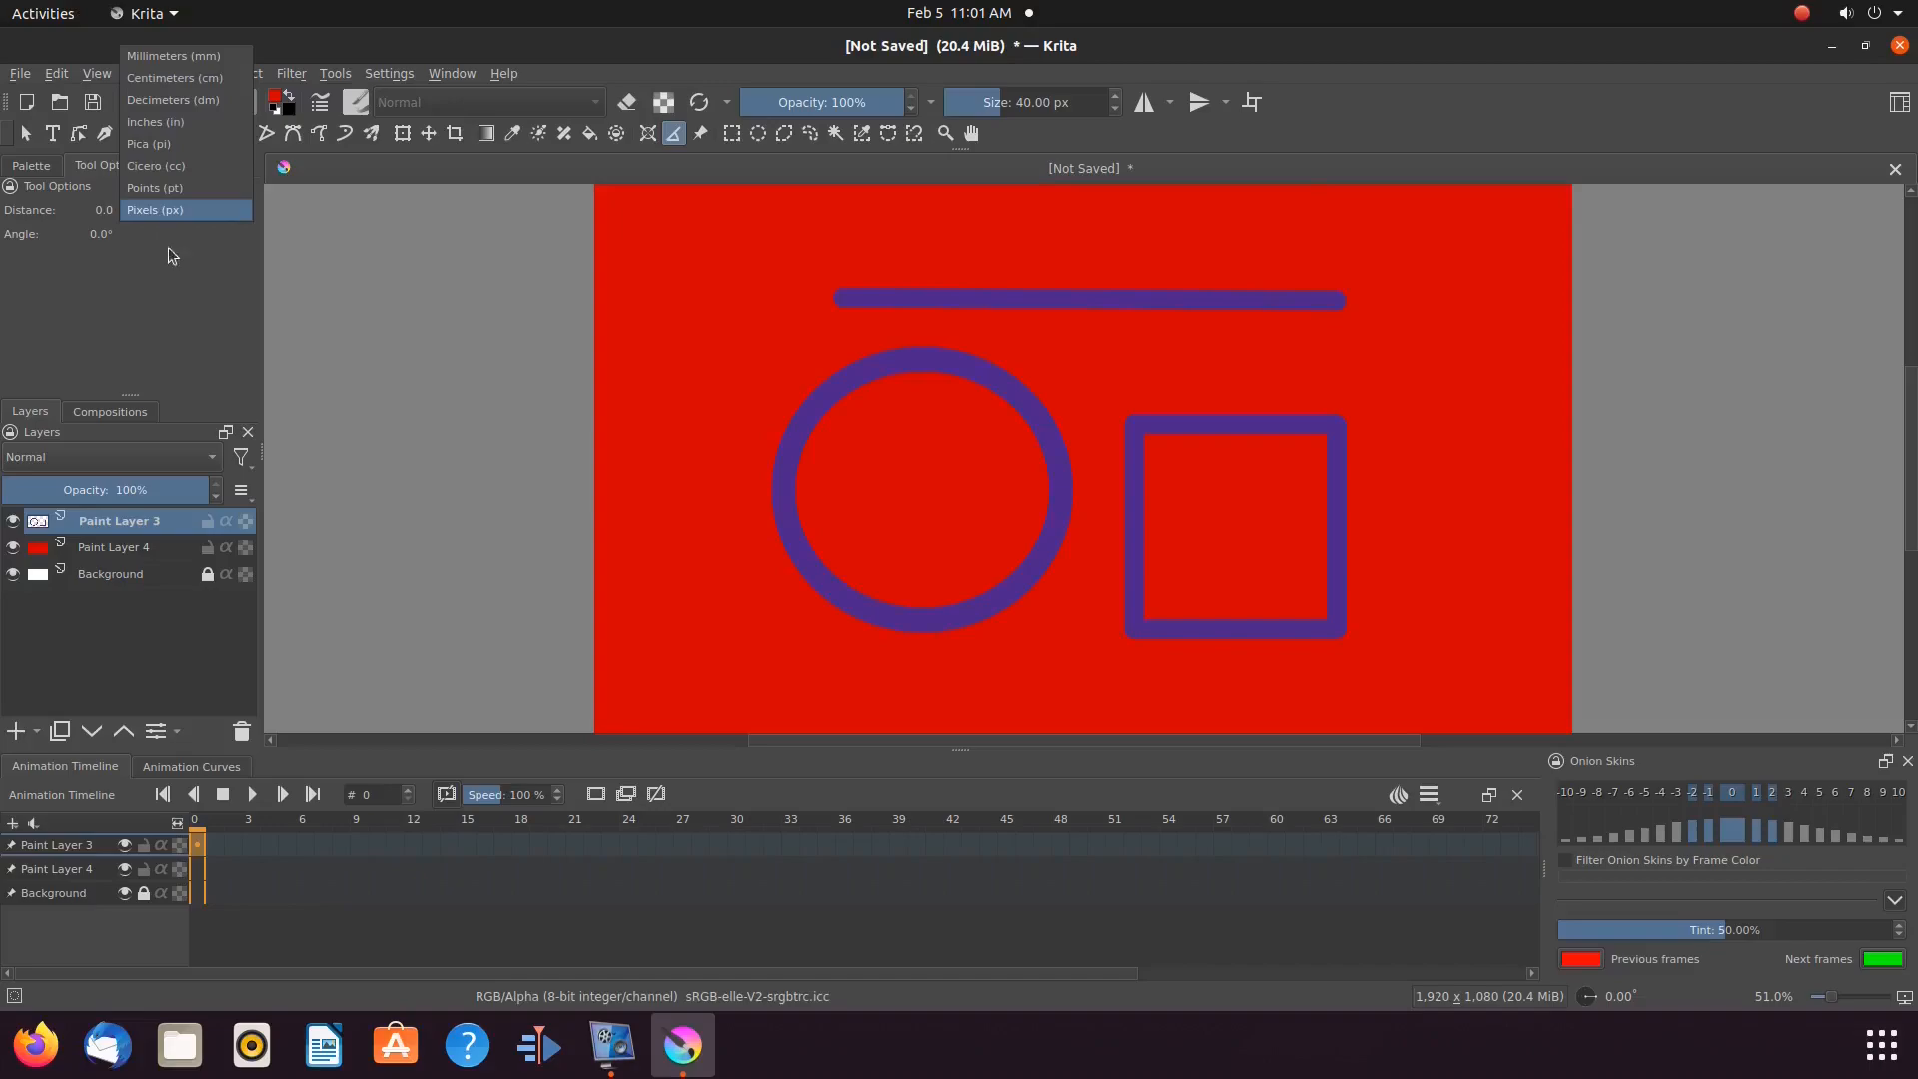
Keep pixels as the unit and read the purple line's length along the canvas
left_click(154, 210)
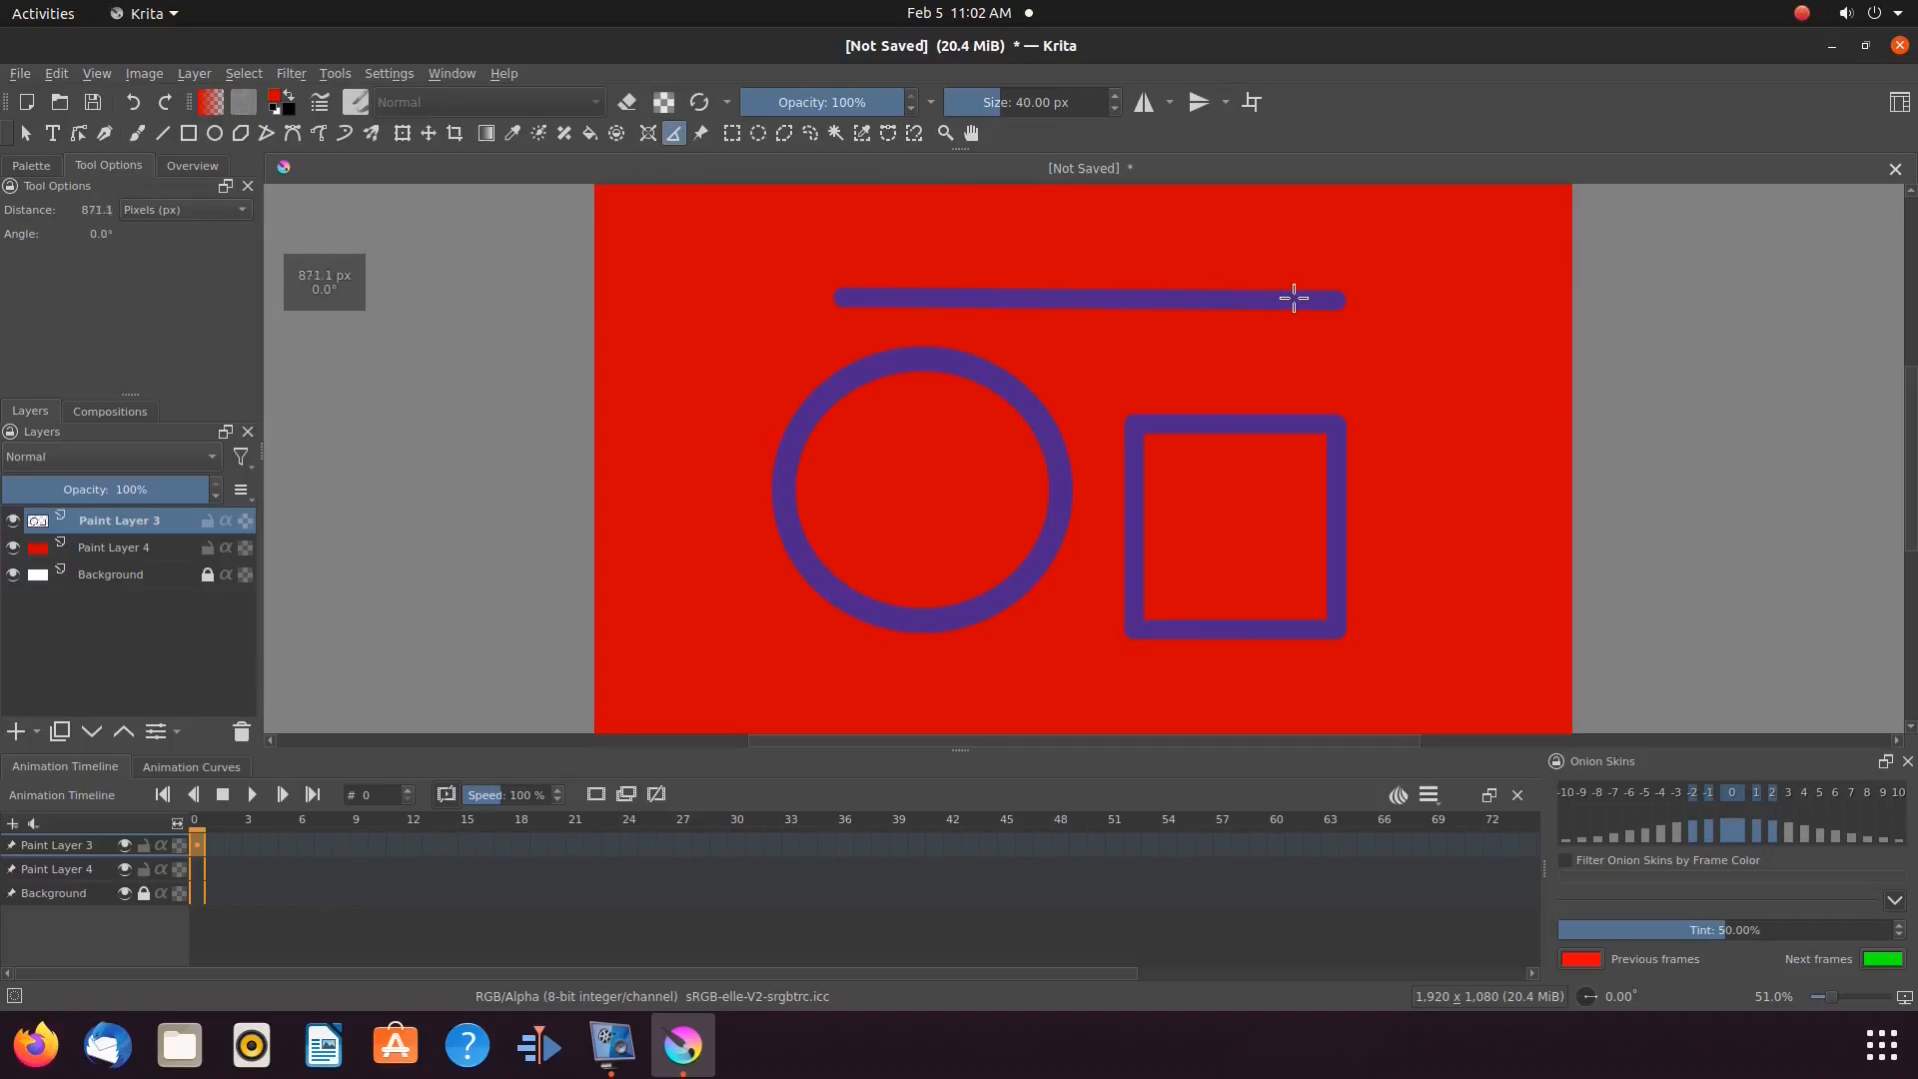
mouse_move(1337, 299)
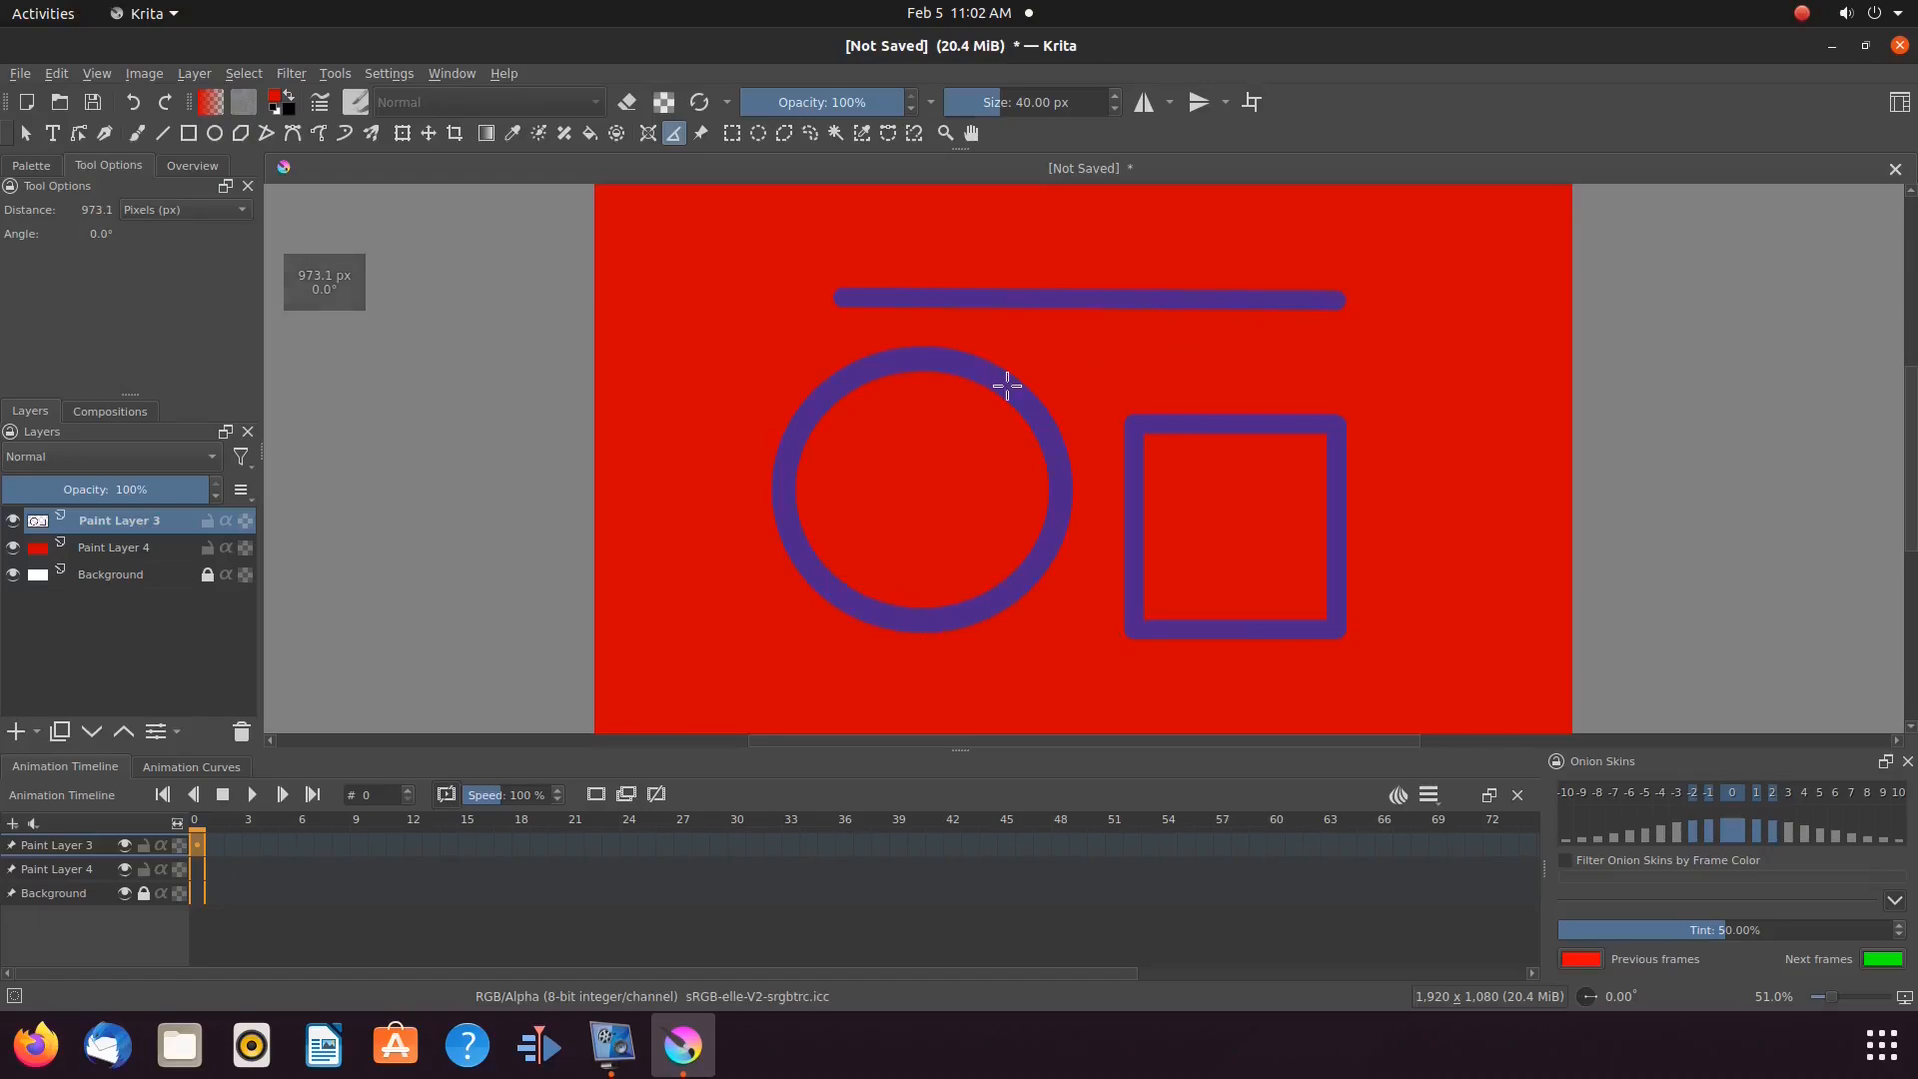
mouse_move(214, 307)
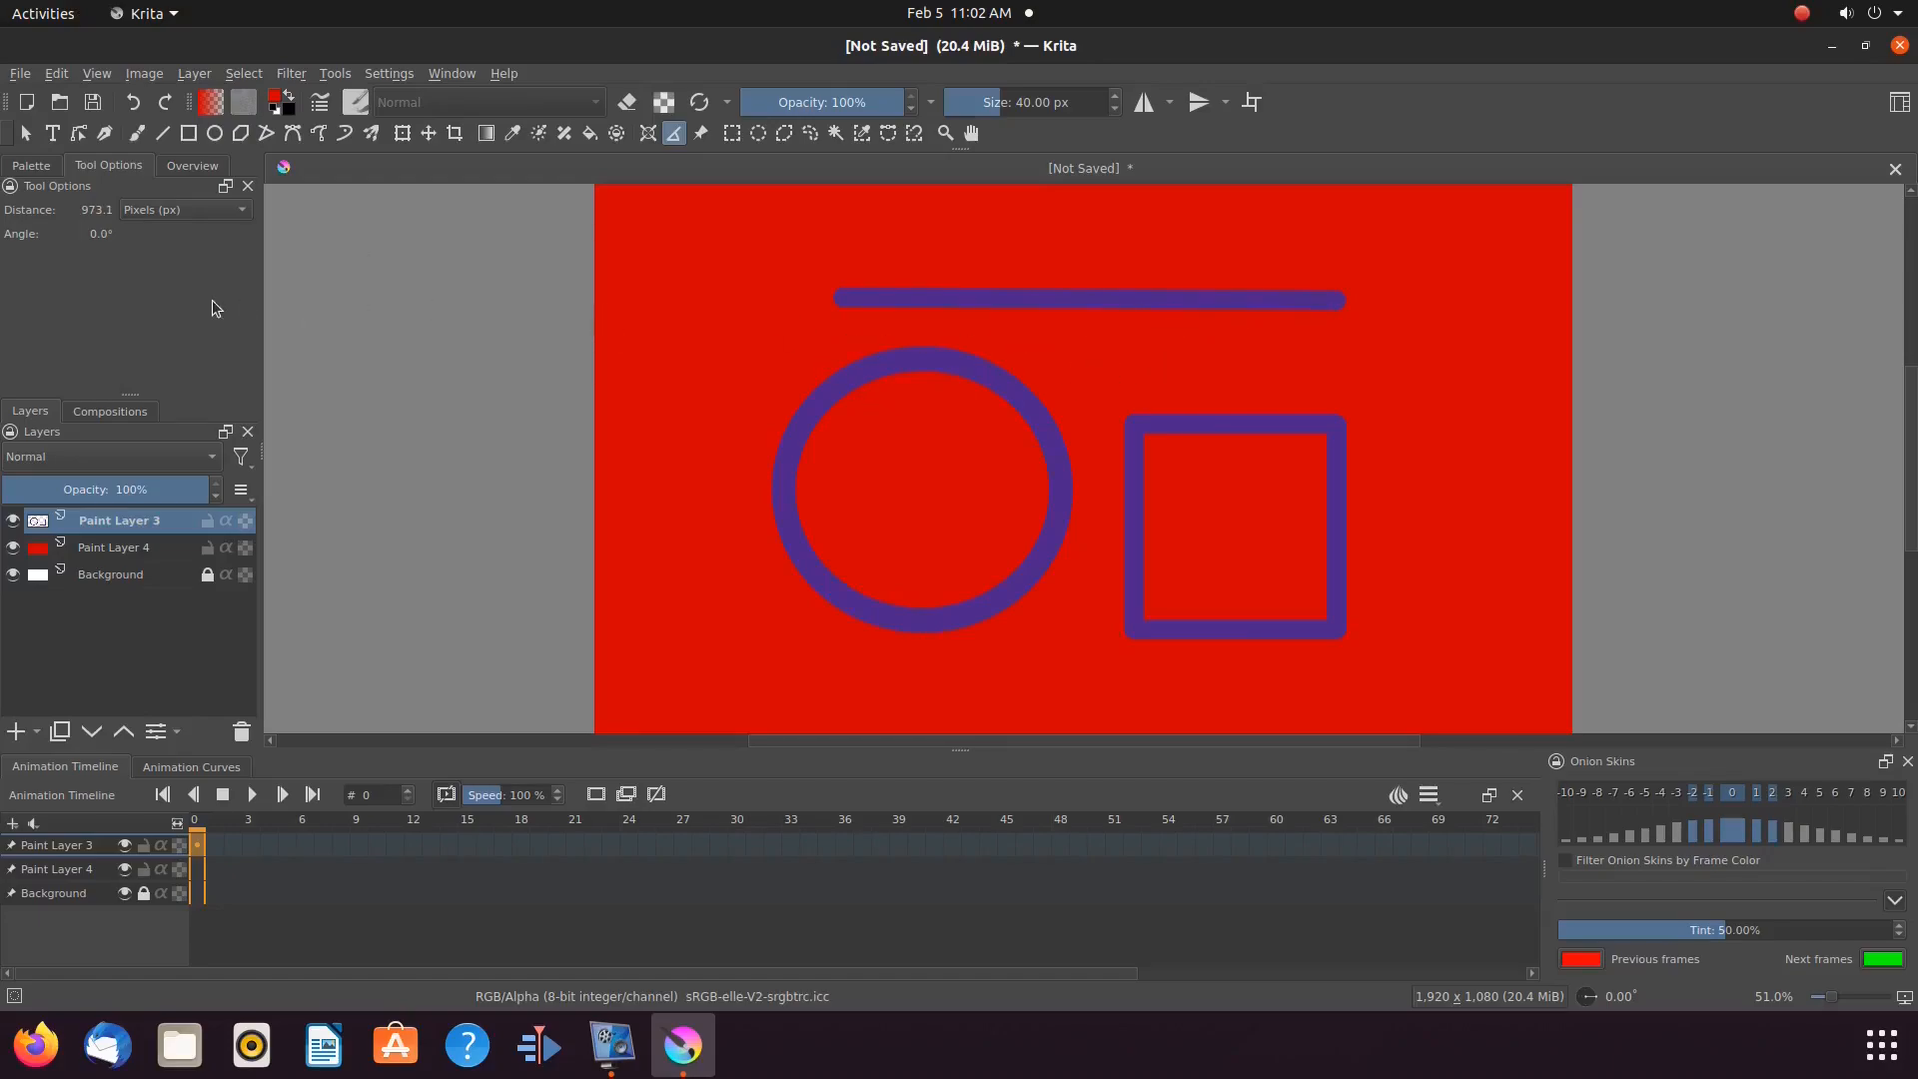
mouse_move(112, 230)
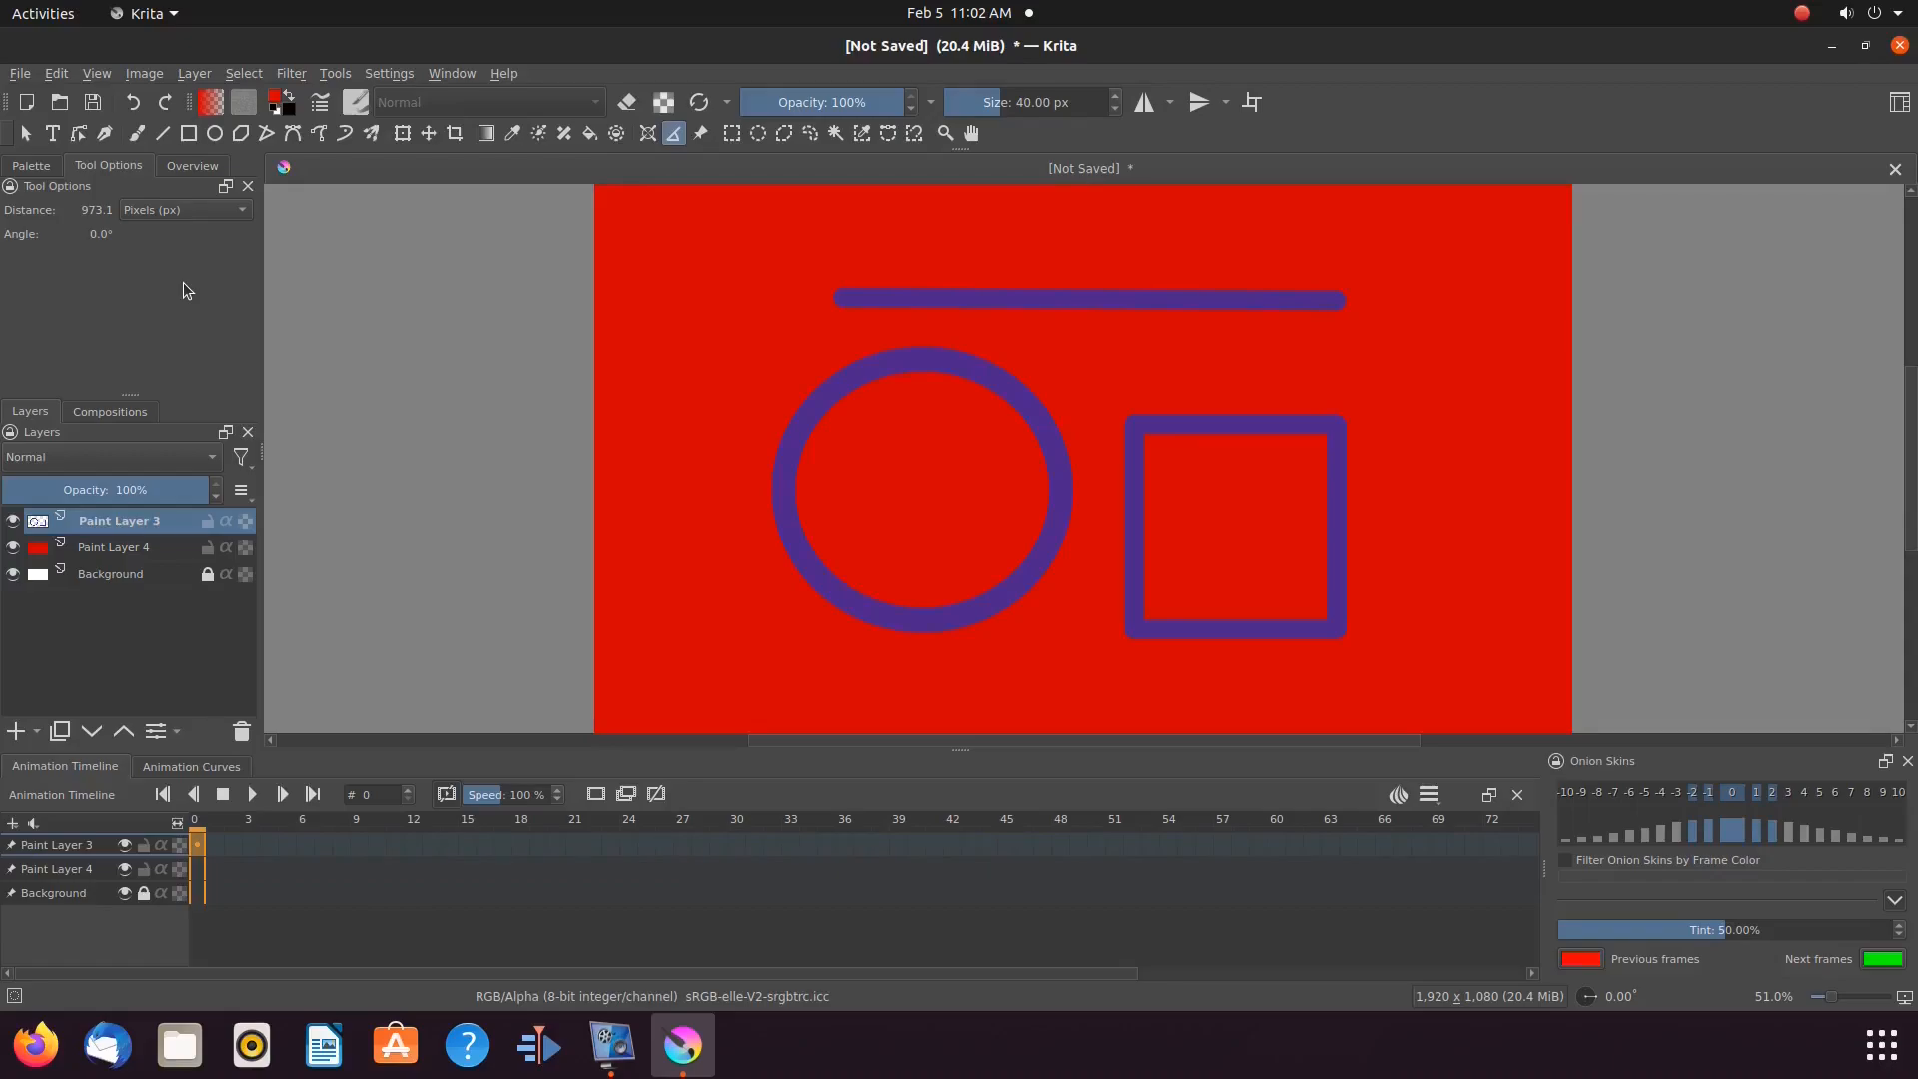
mouse_move(566, 362)
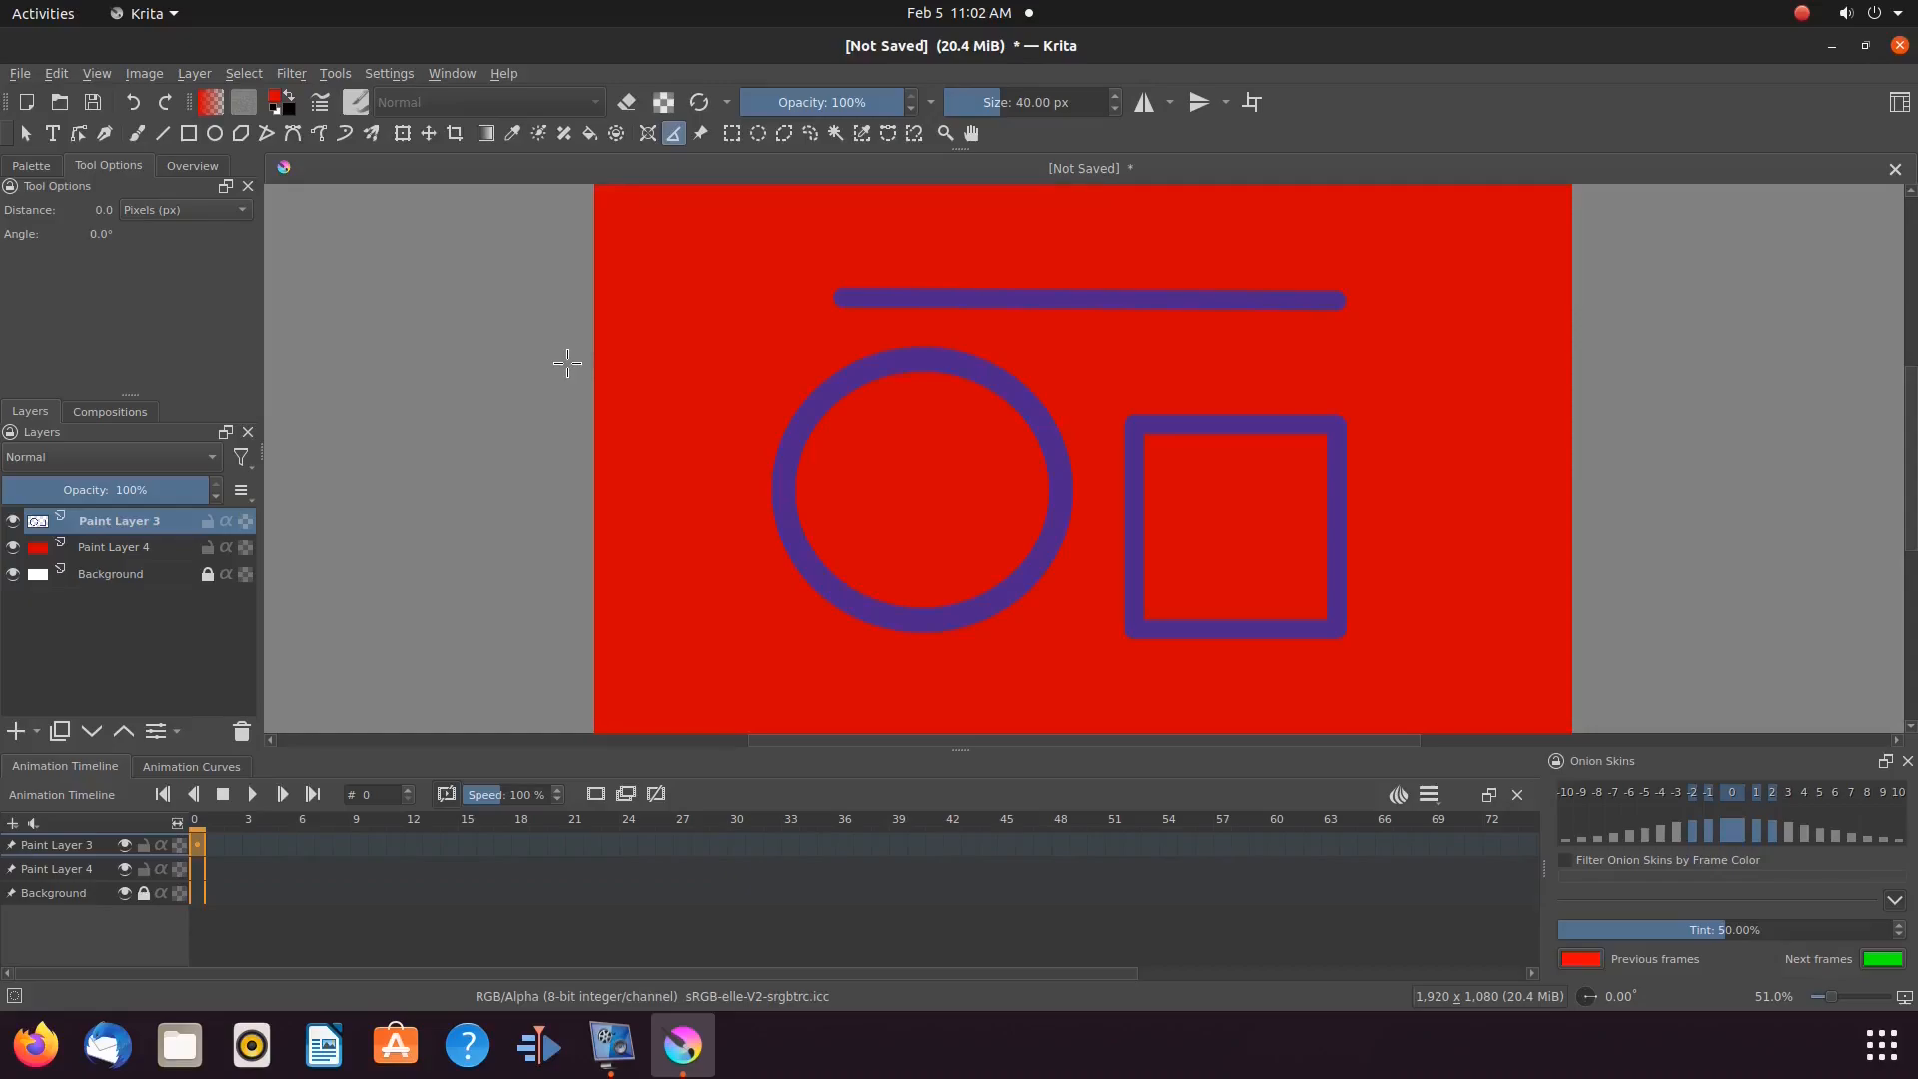
mouse_move(891, 376)
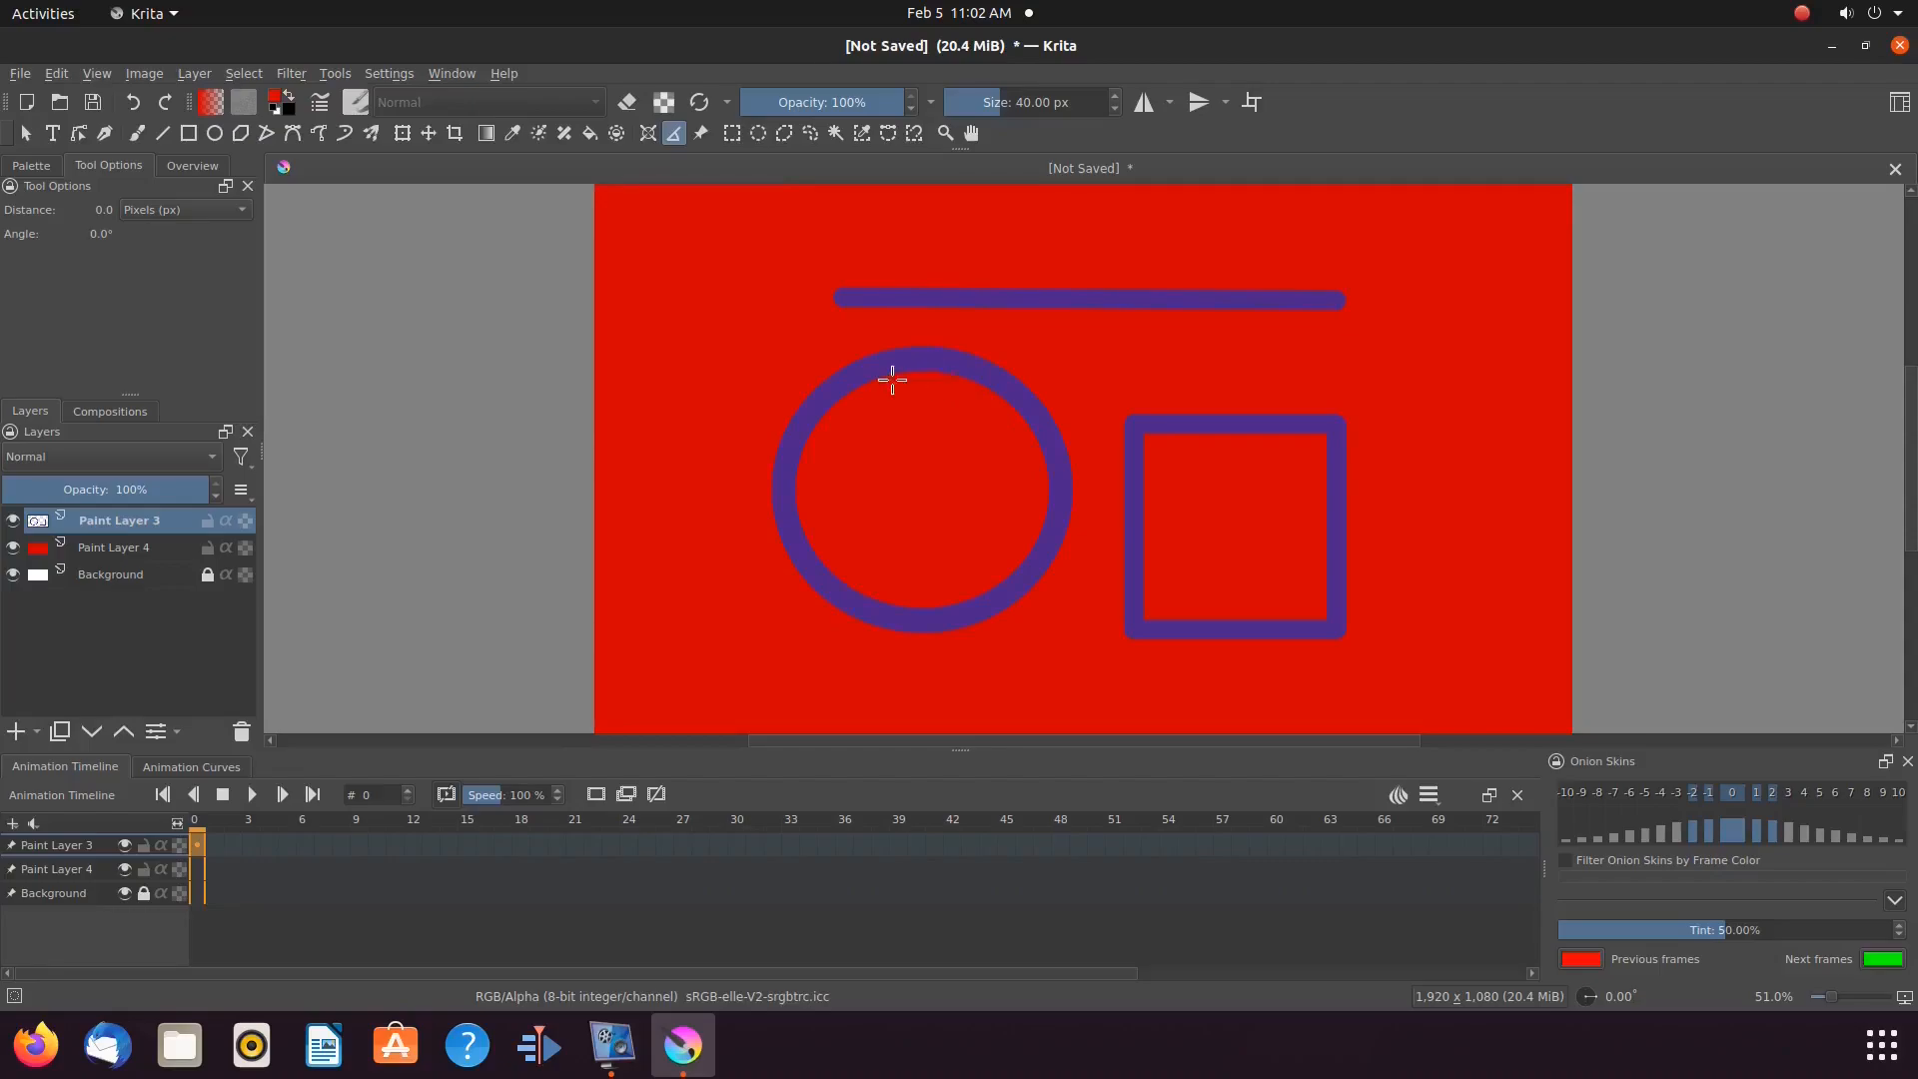
mouse_move(1219, 423)
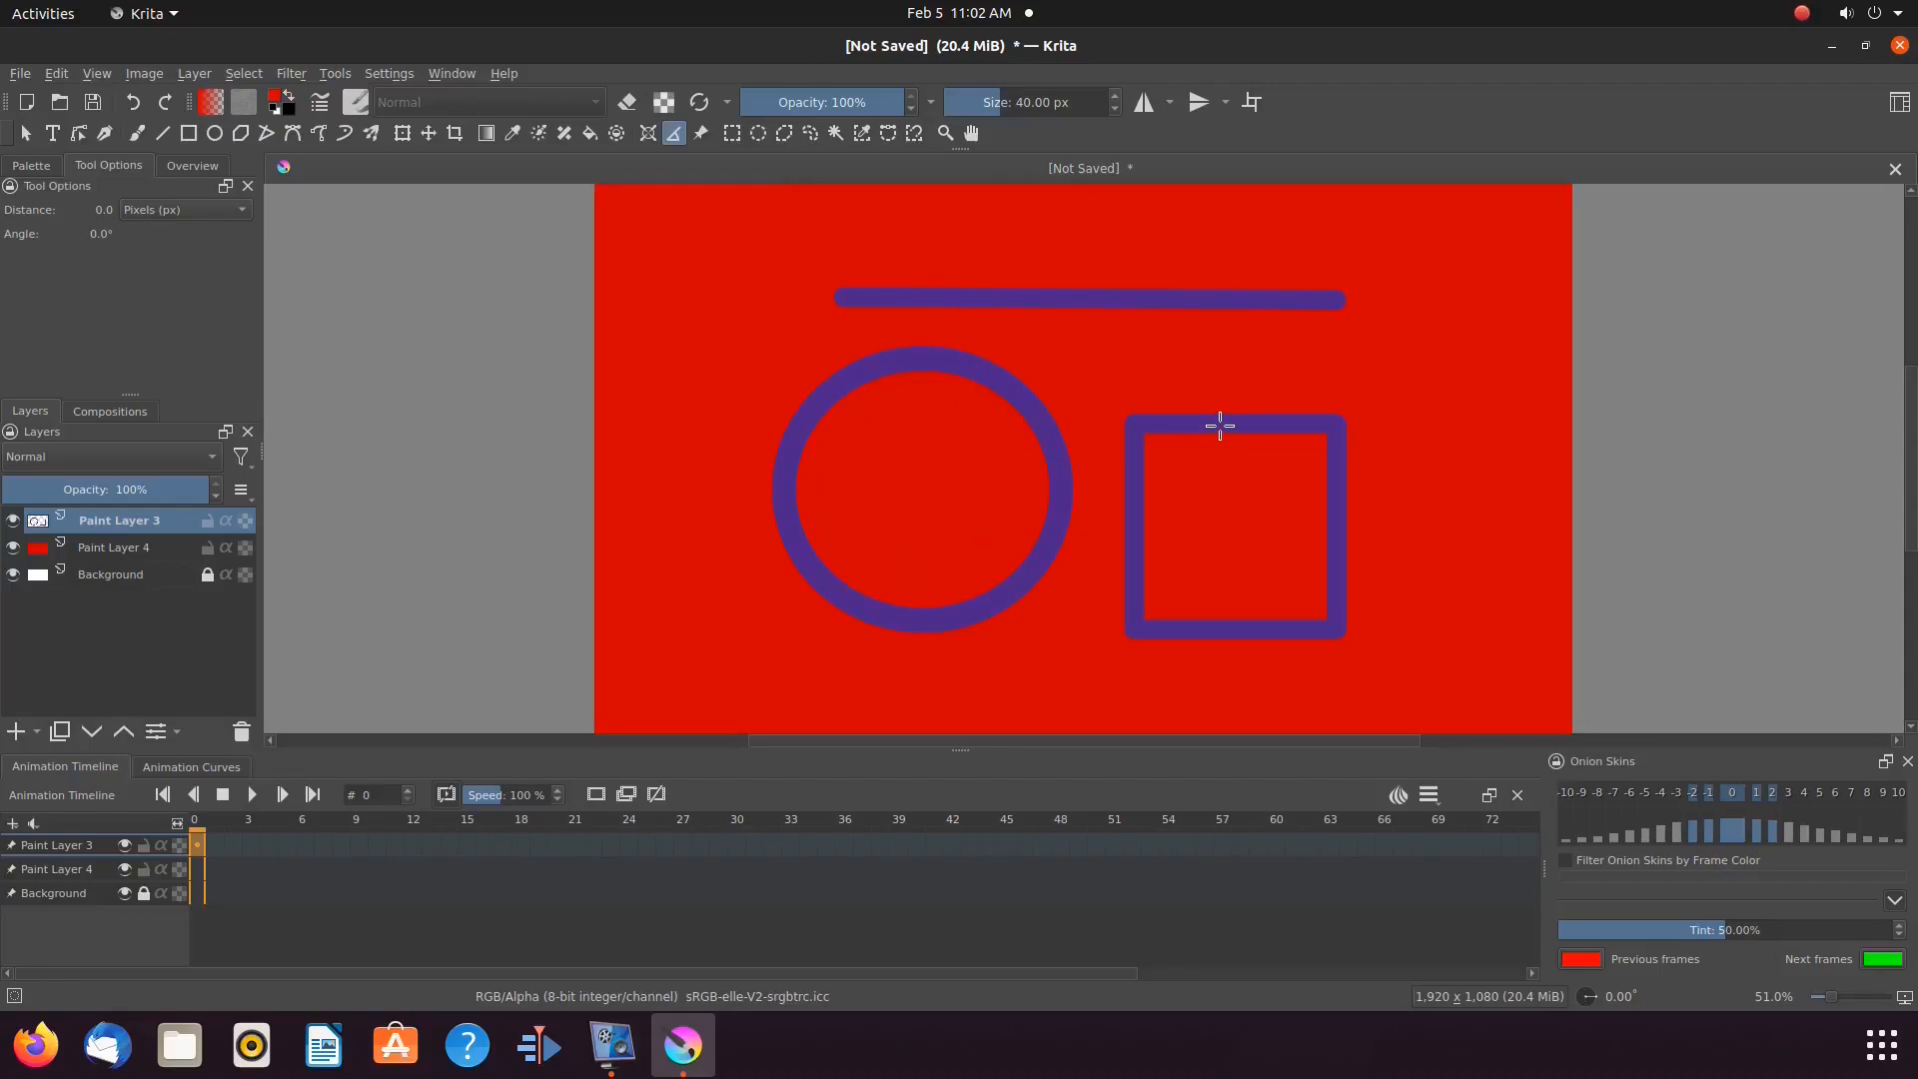
mouse_move(1224, 424)
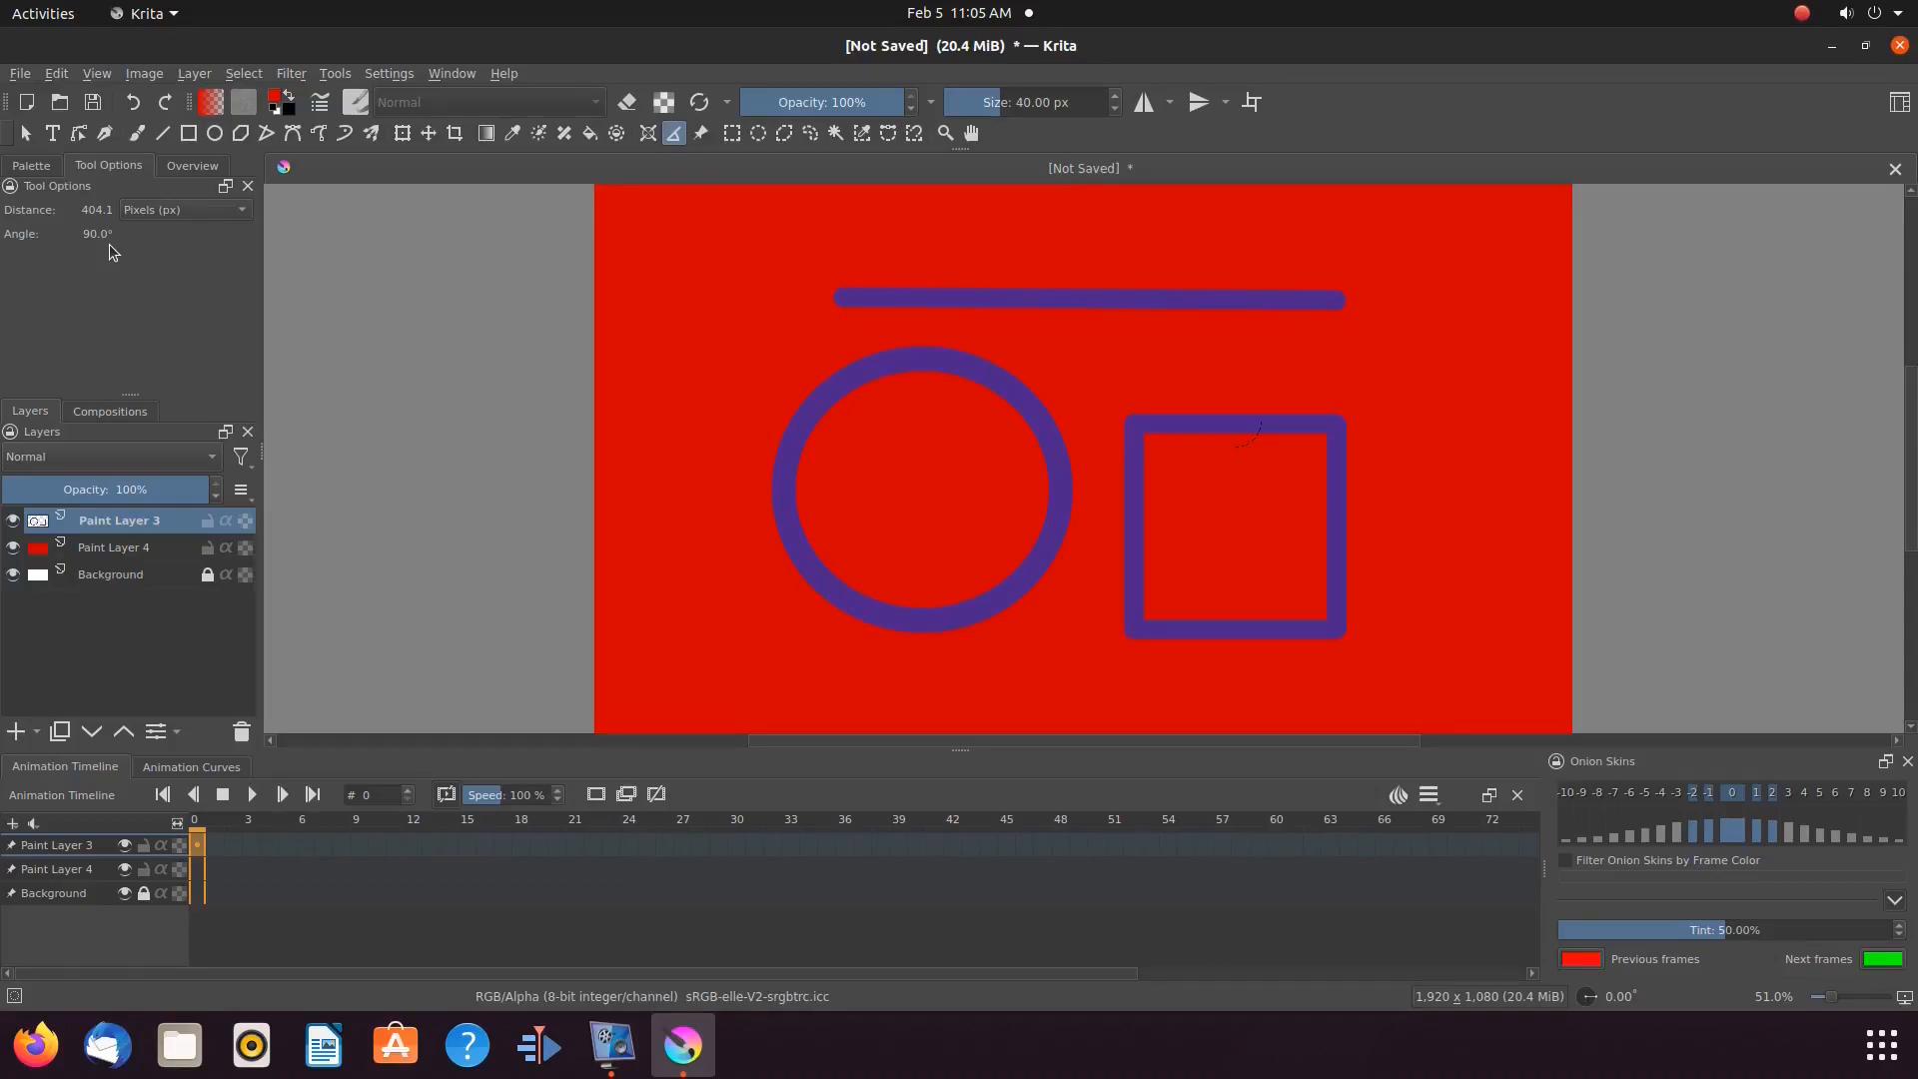
Scale the circle down vertically into an ellipse, then re-measure the line at 1,000.6 px
left_click(731, 134)
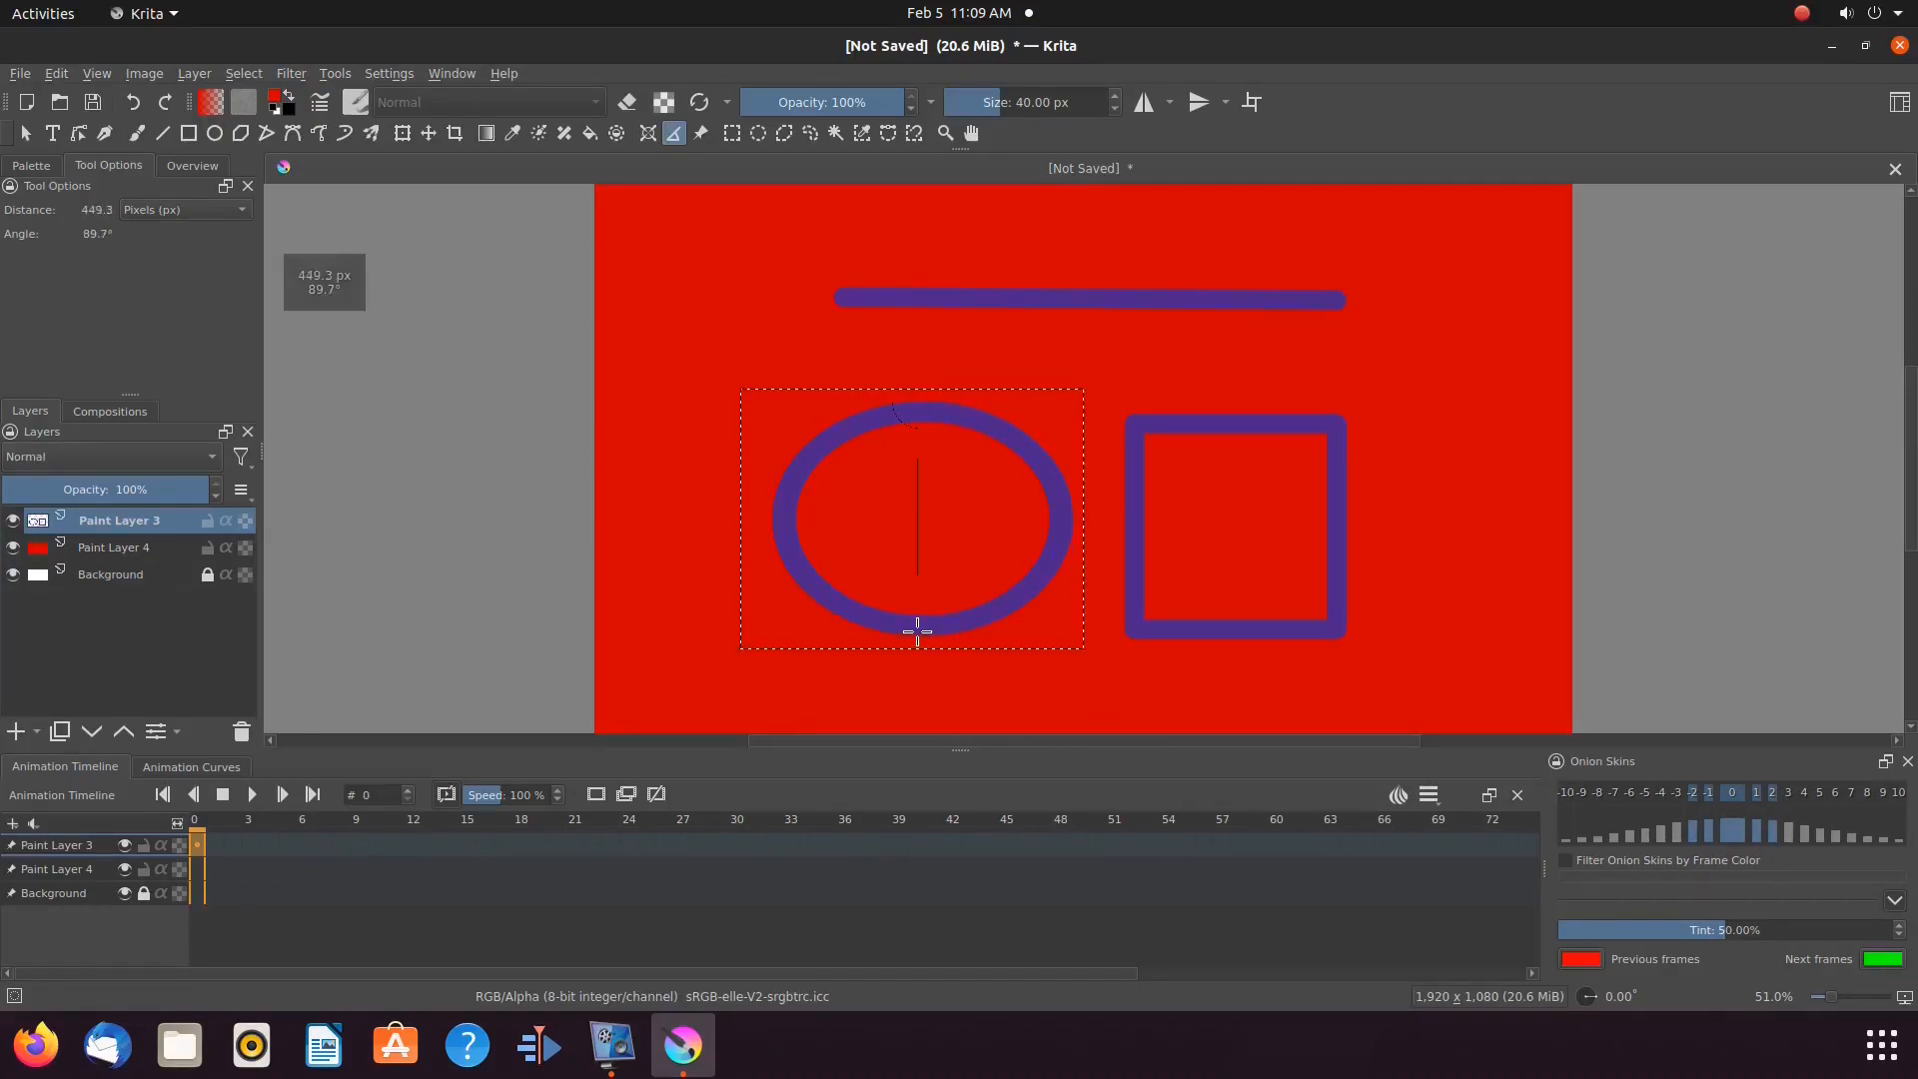
mouse_move(917, 621)
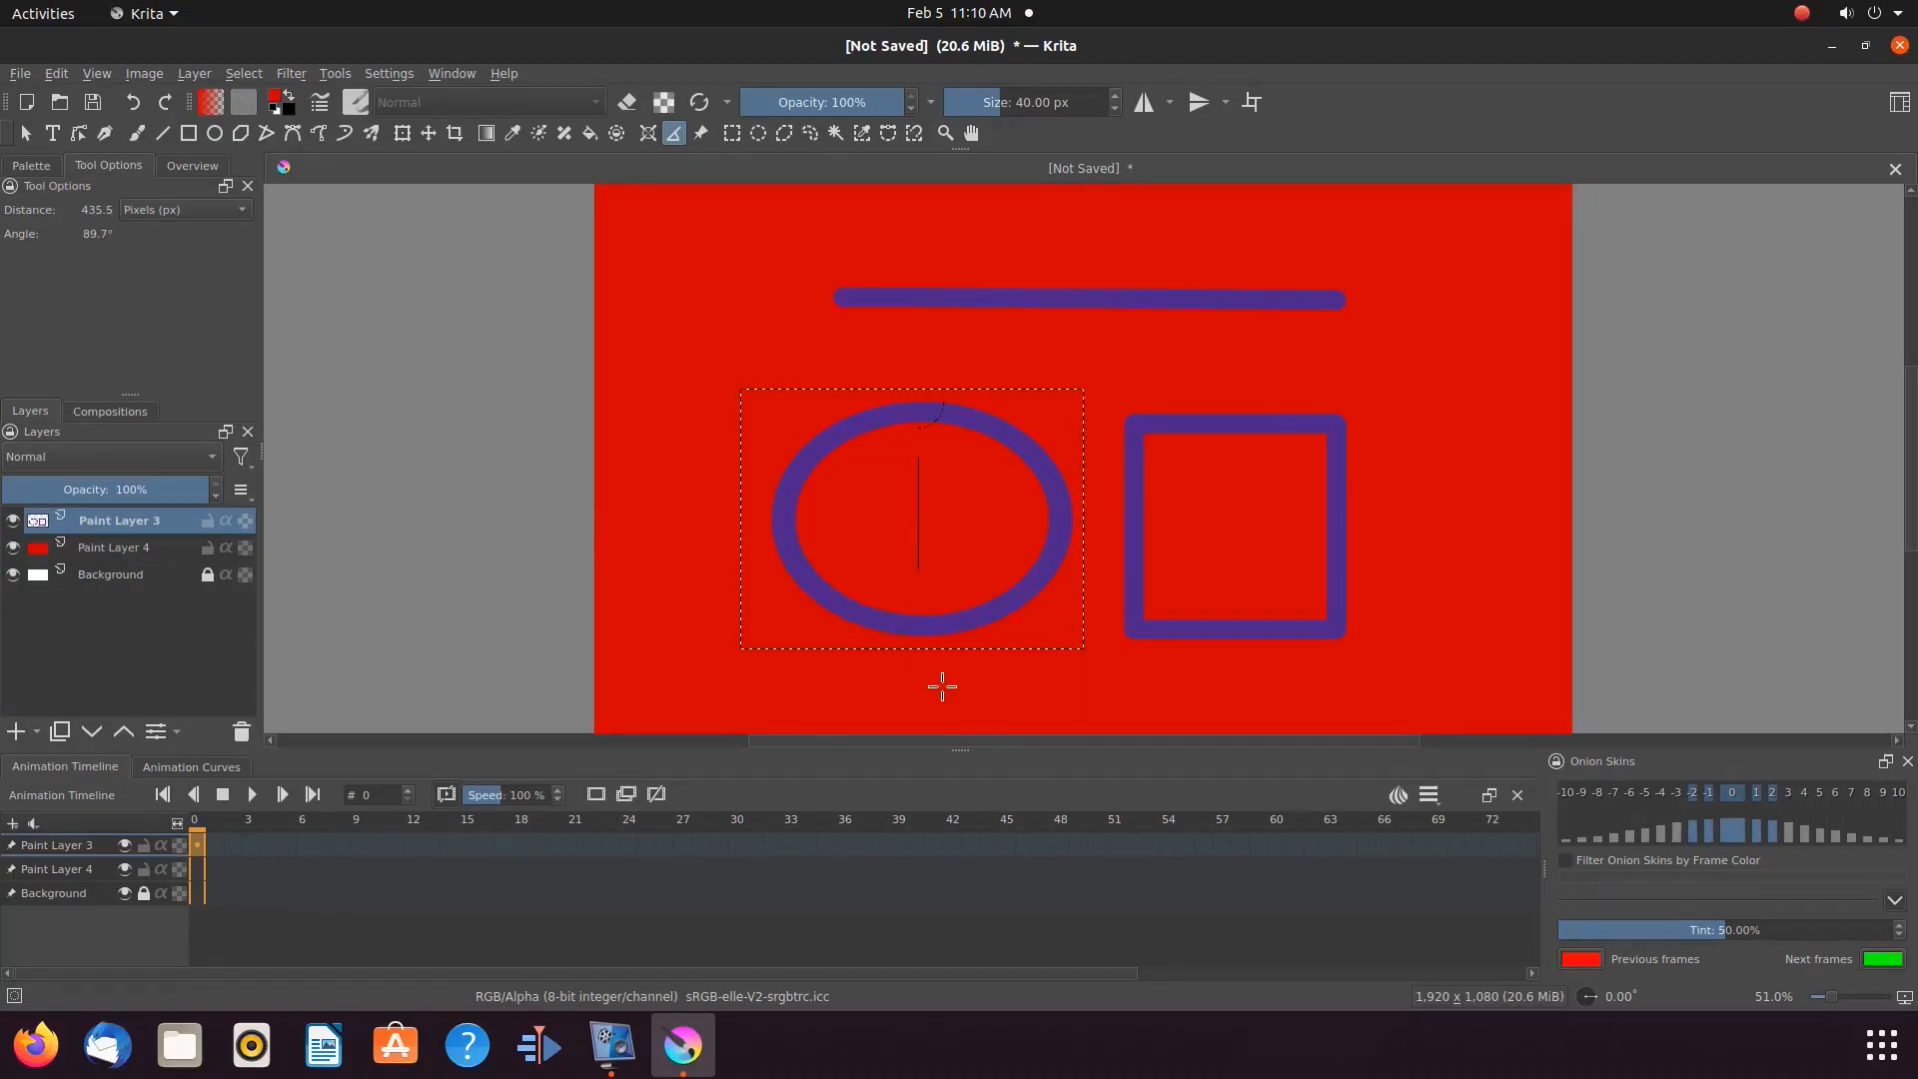
left_click(136, 134)
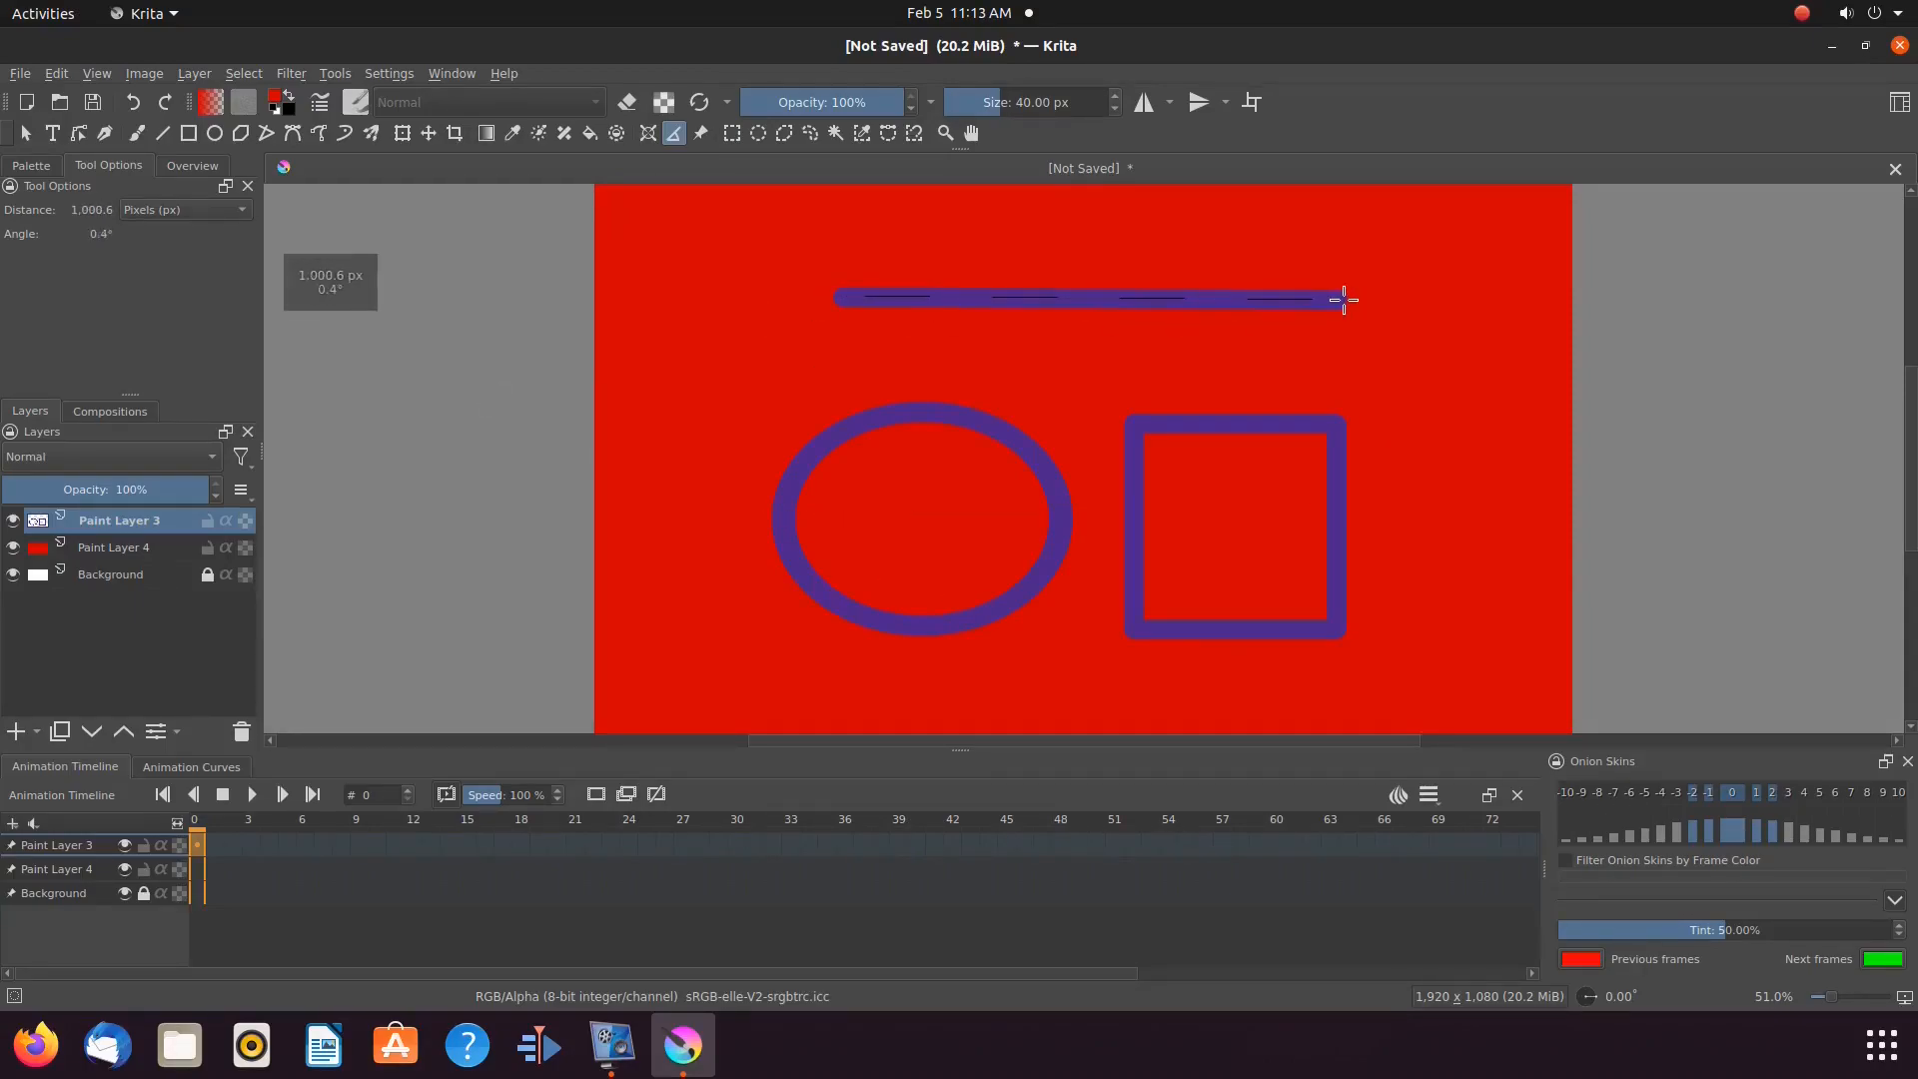
mouse_move(710, 476)
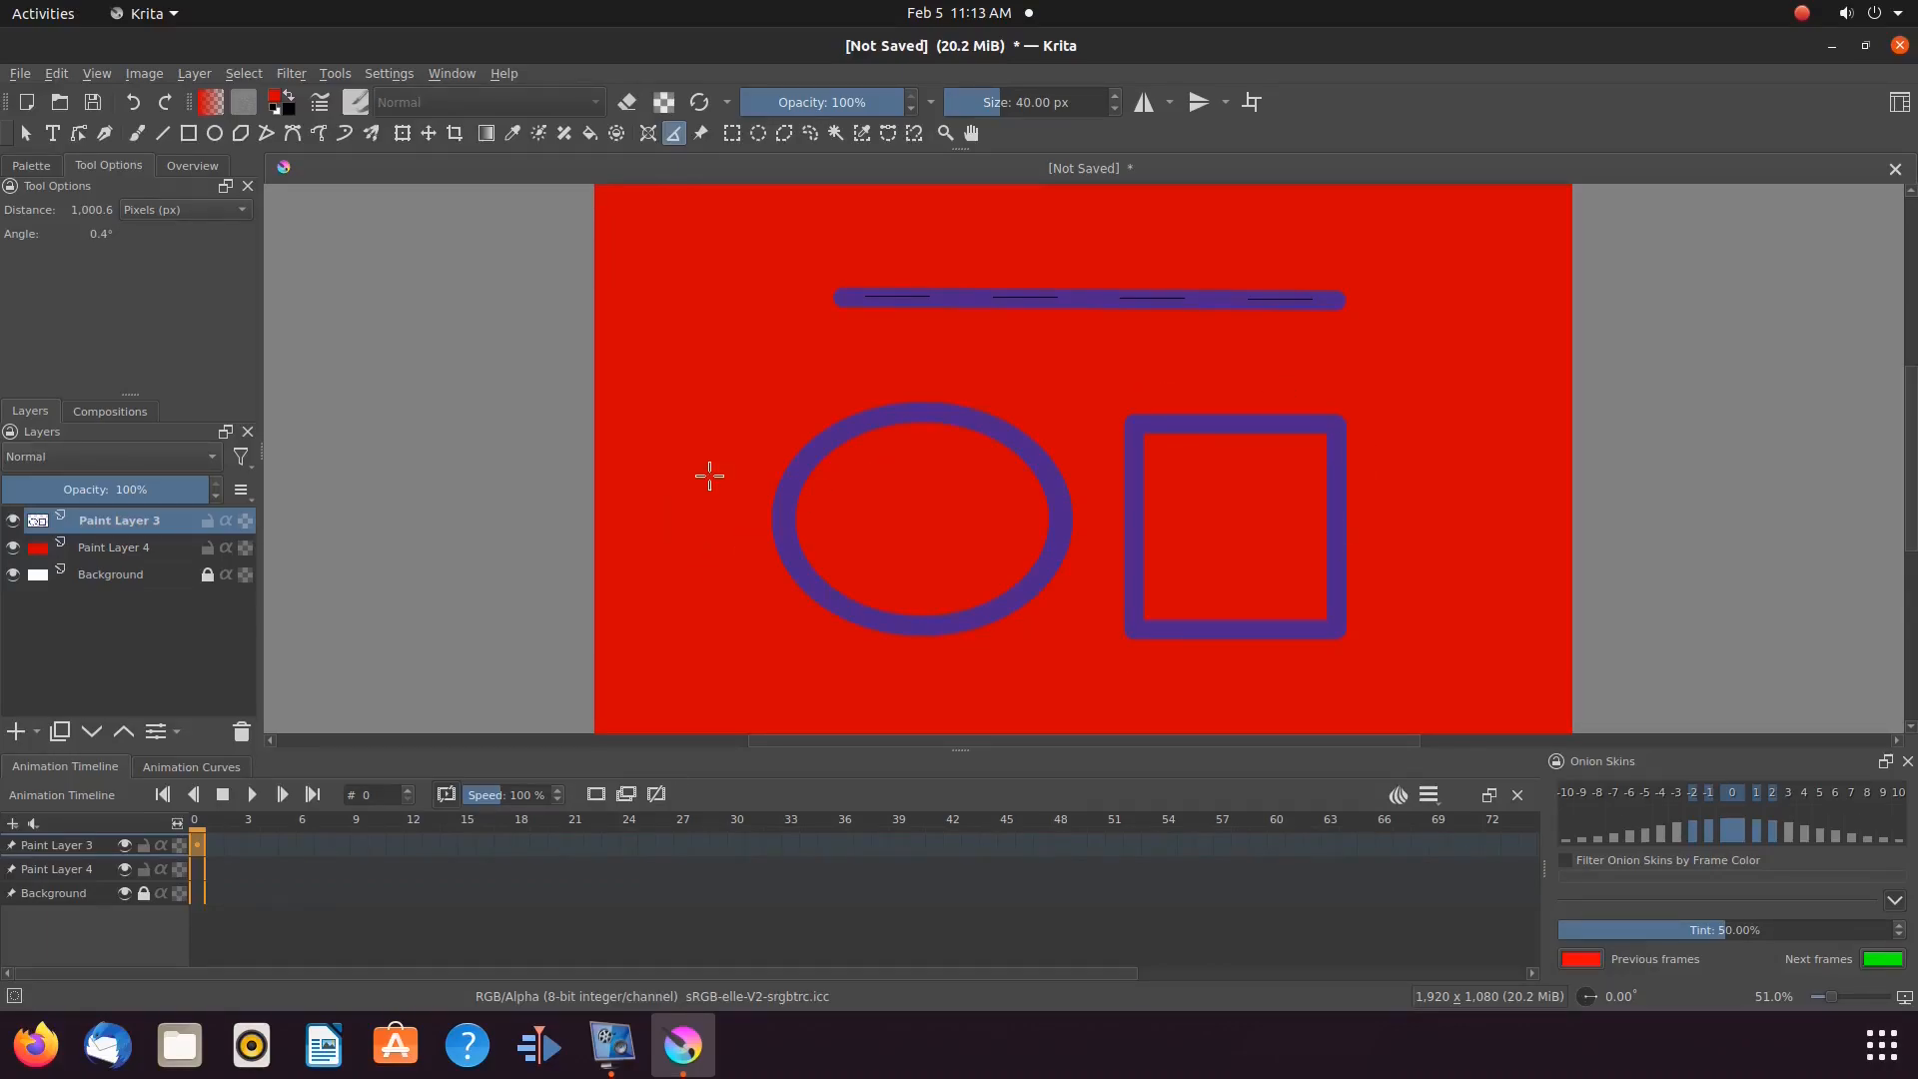
Rescale the oval back to a round circle matching the square's height and apply it
left_click(731, 132)
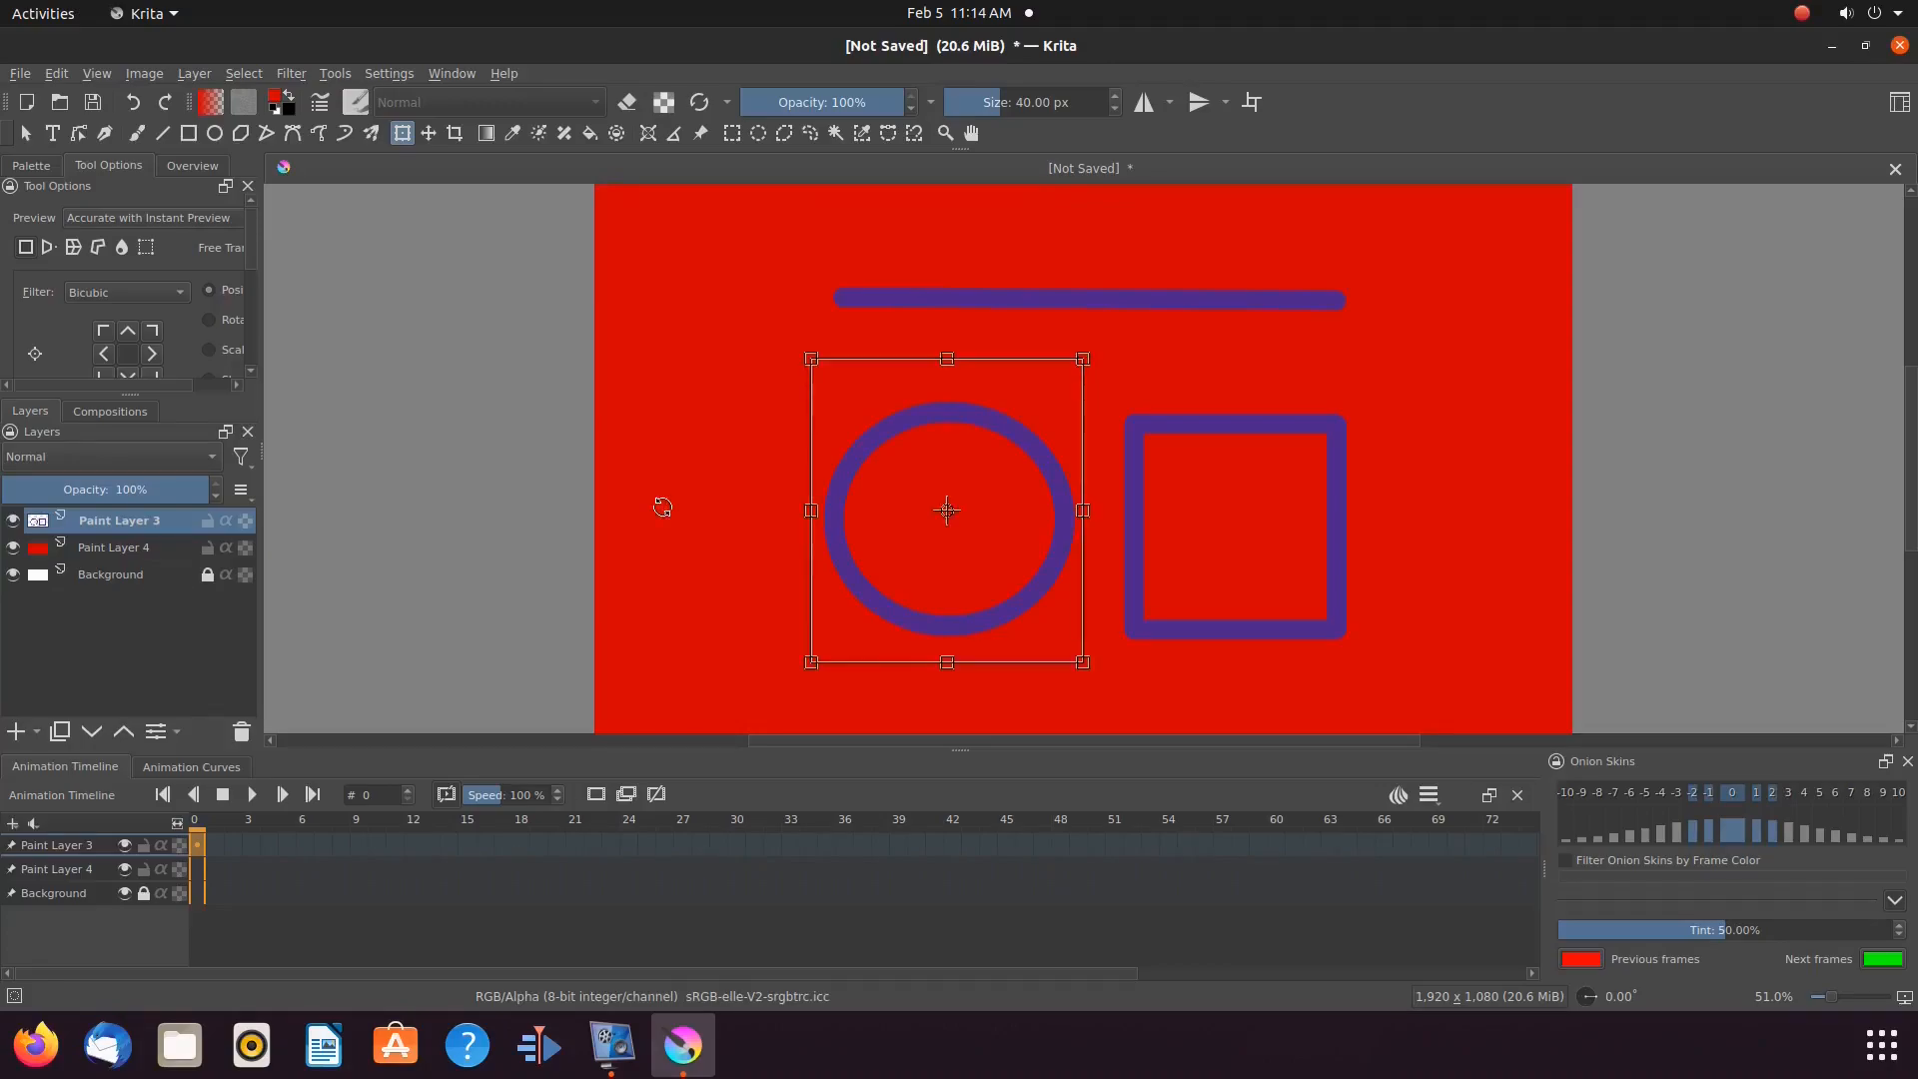
left_click(136, 134)
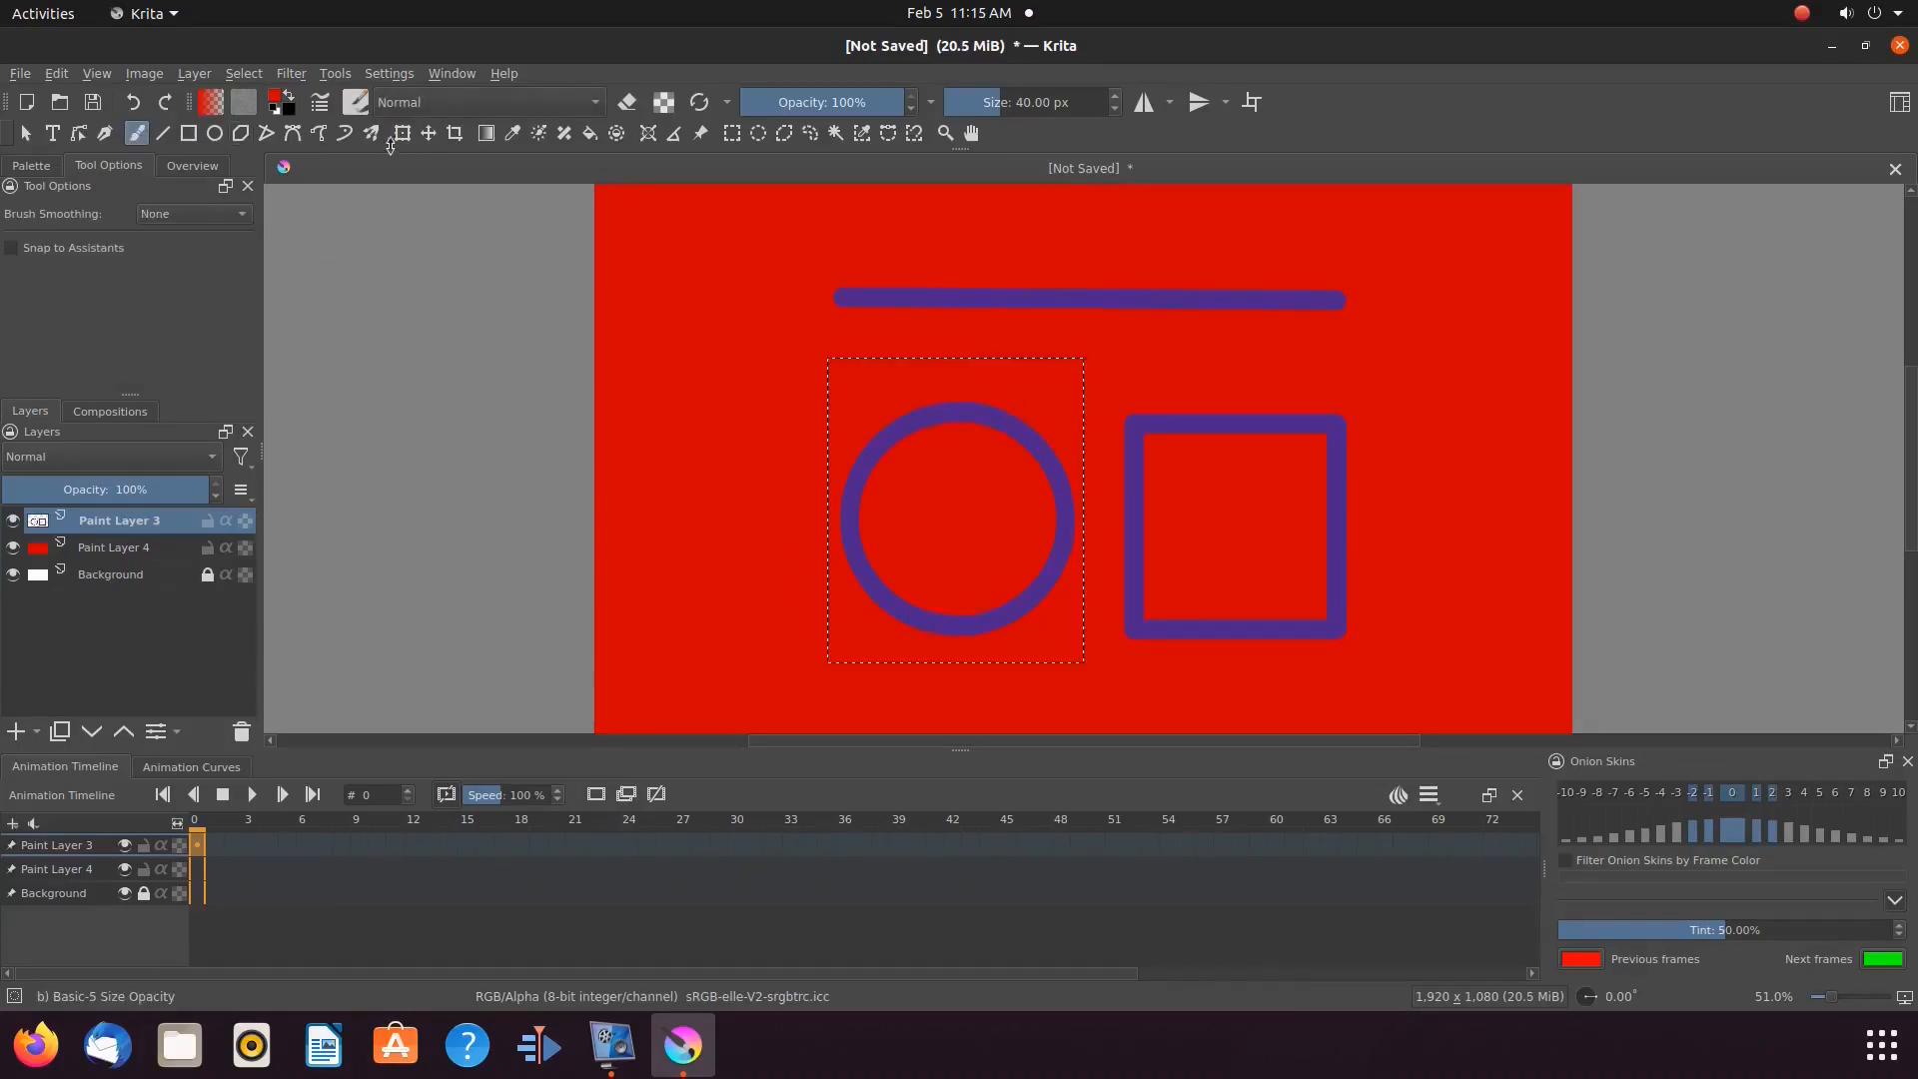